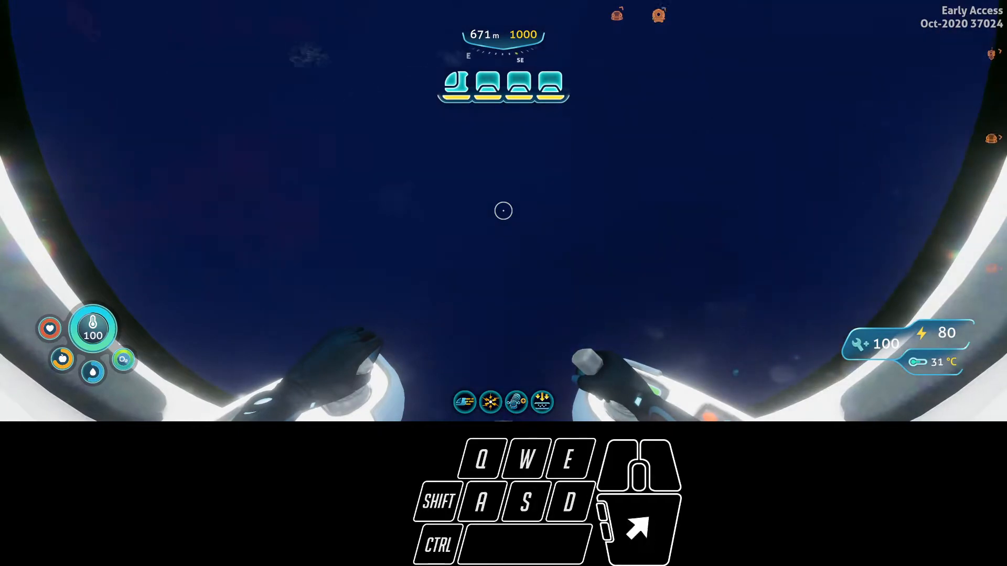
# Dive the Seatruck toward the red crystal seabed, researching the Eclipse Plant along the way
pyautogui.press('w')
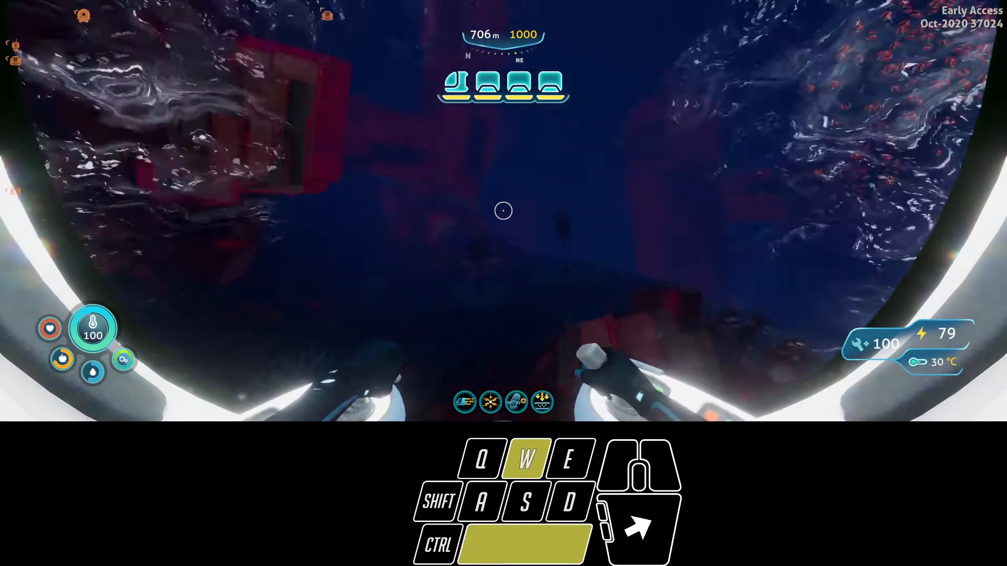
pyautogui.press('a')
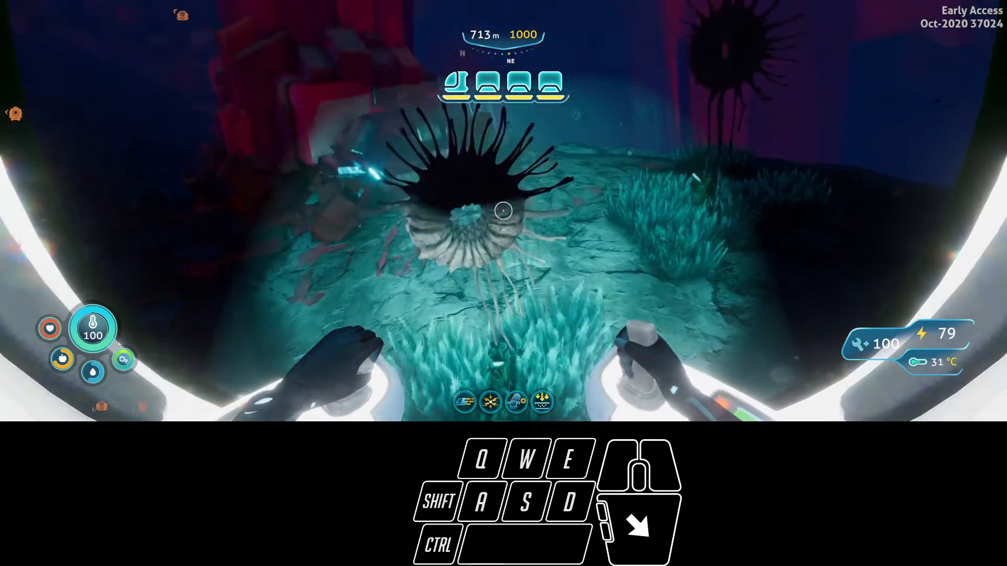
pyautogui.press('w')
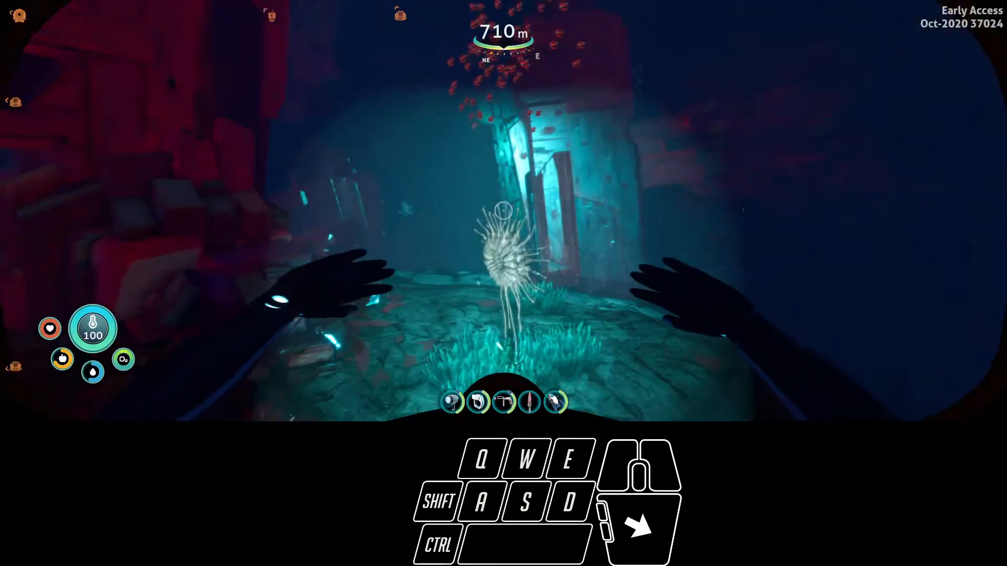
pyautogui.press('w')
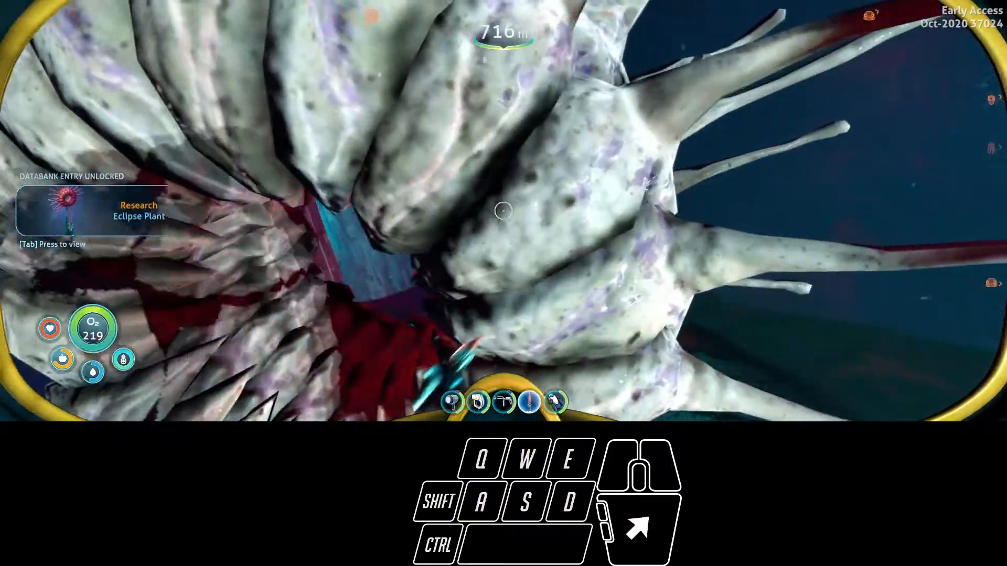
pyautogui.press('w')
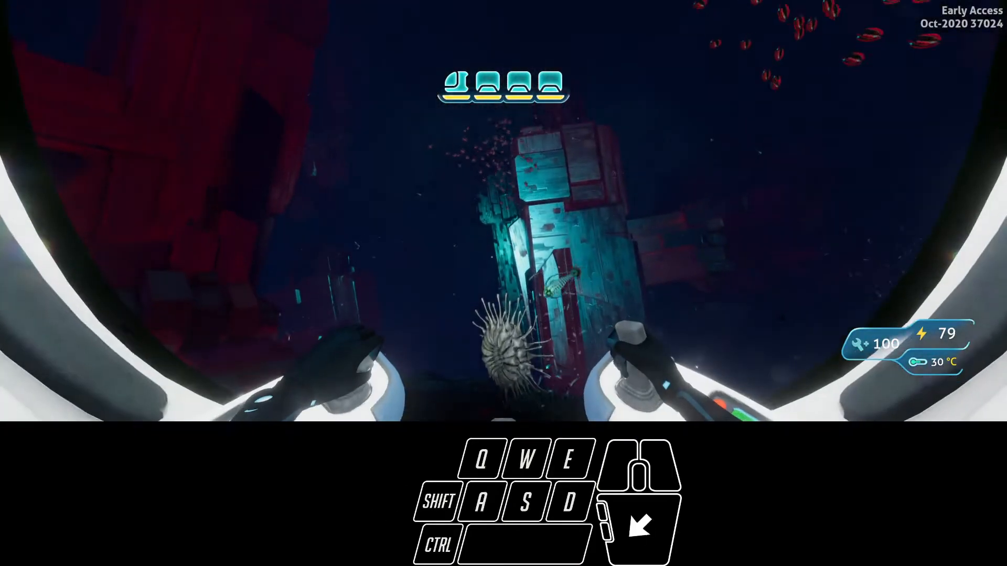
pyautogui.press('w')
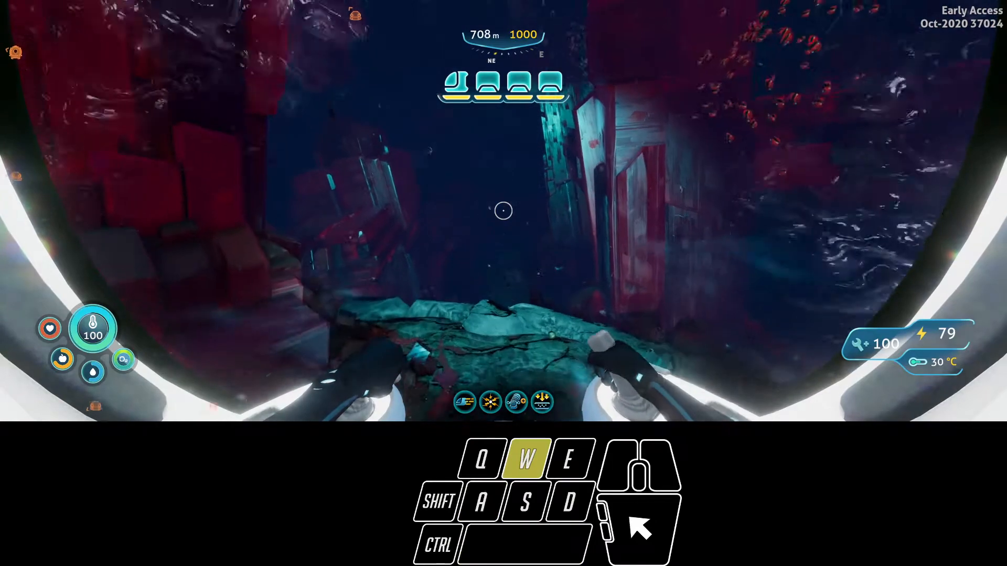
# Drive into the narrow crevice, ending outside the vehicle at about 737 m
pyautogui.press('w')
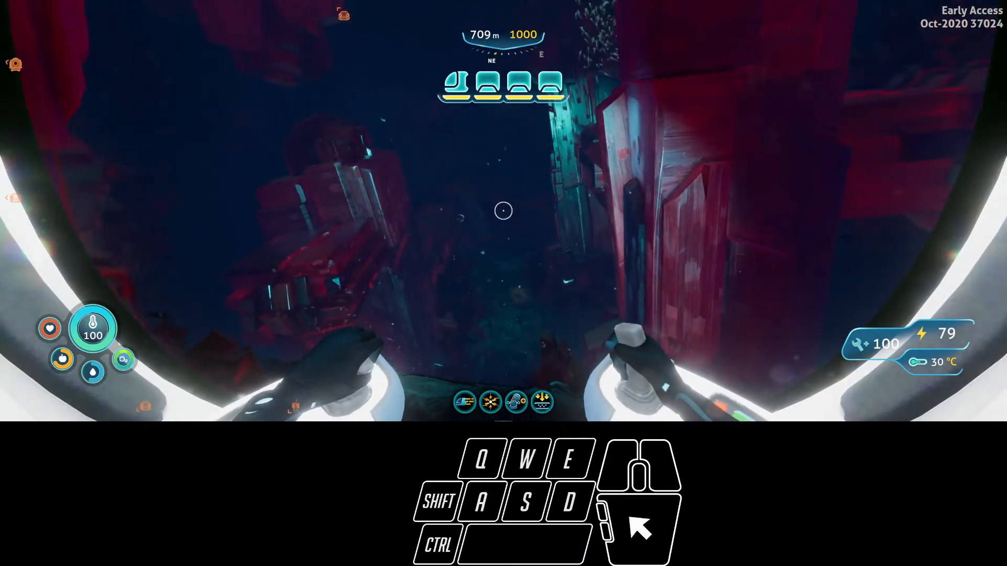
pyautogui.press('w')
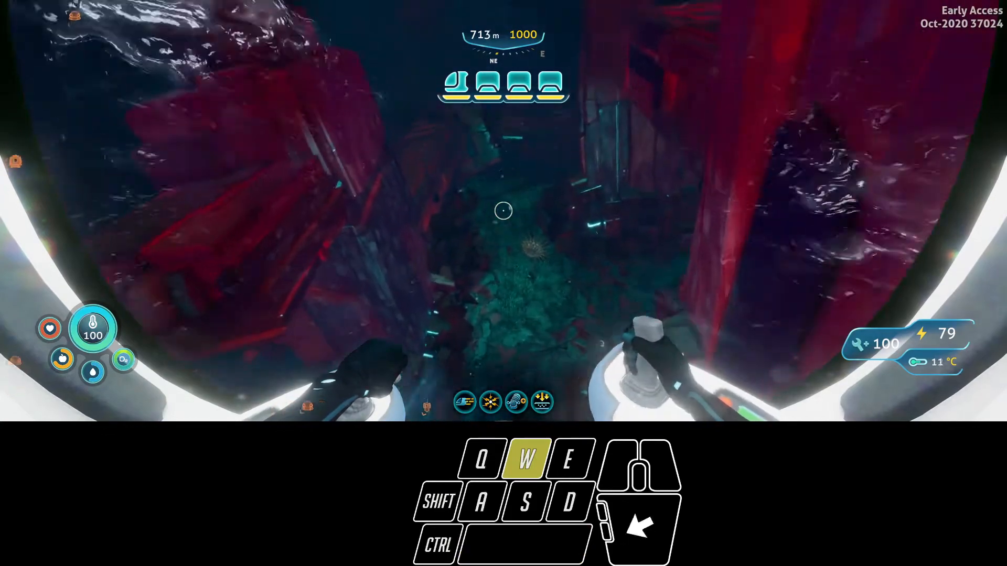
pyautogui.press('w')
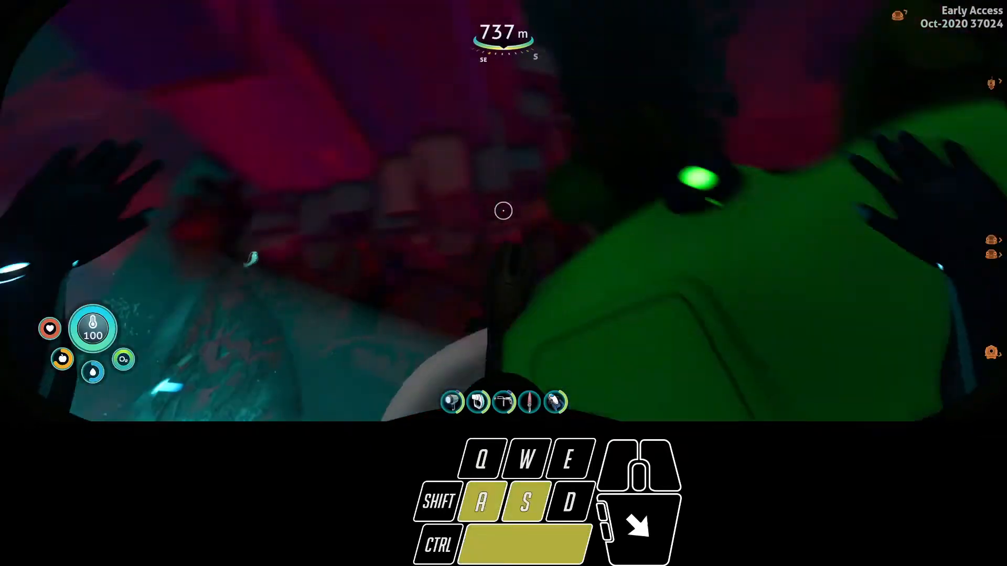
# Swim around the docked orange Prawn Suit beside the green module, then climb back aboard
pyautogui.press('d')
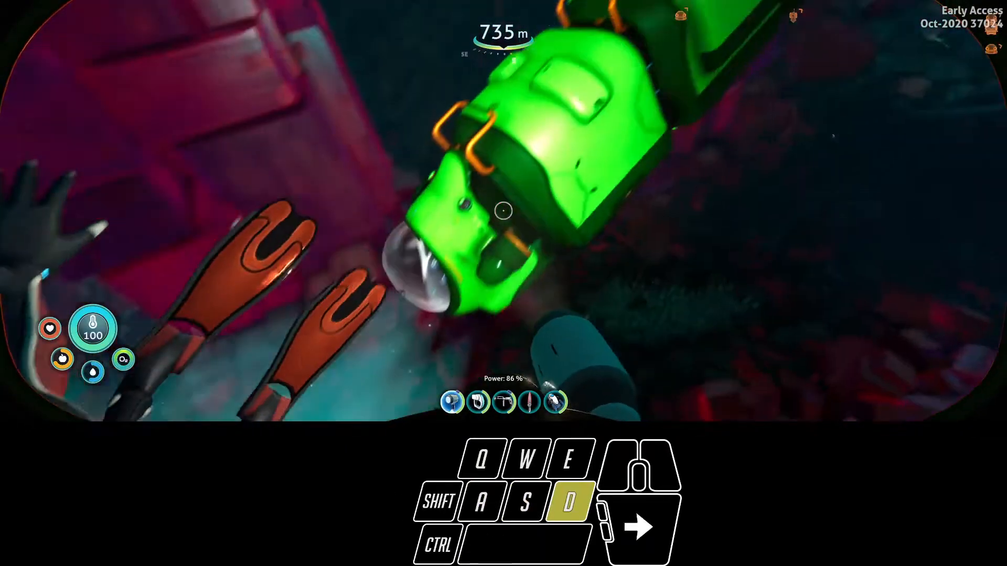
pyautogui.press('w')
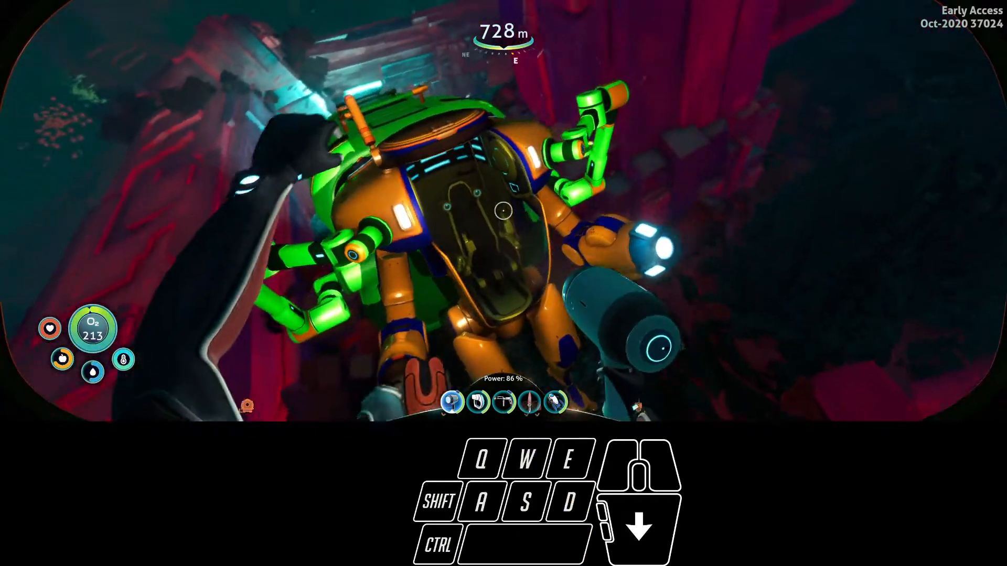
pyautogui.press('w')
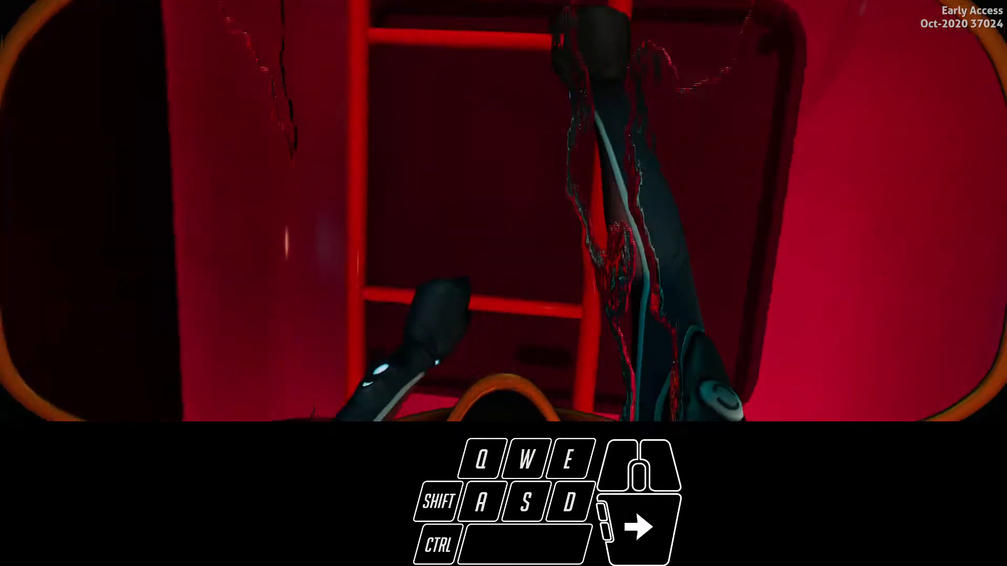
pyautogui.press('w')
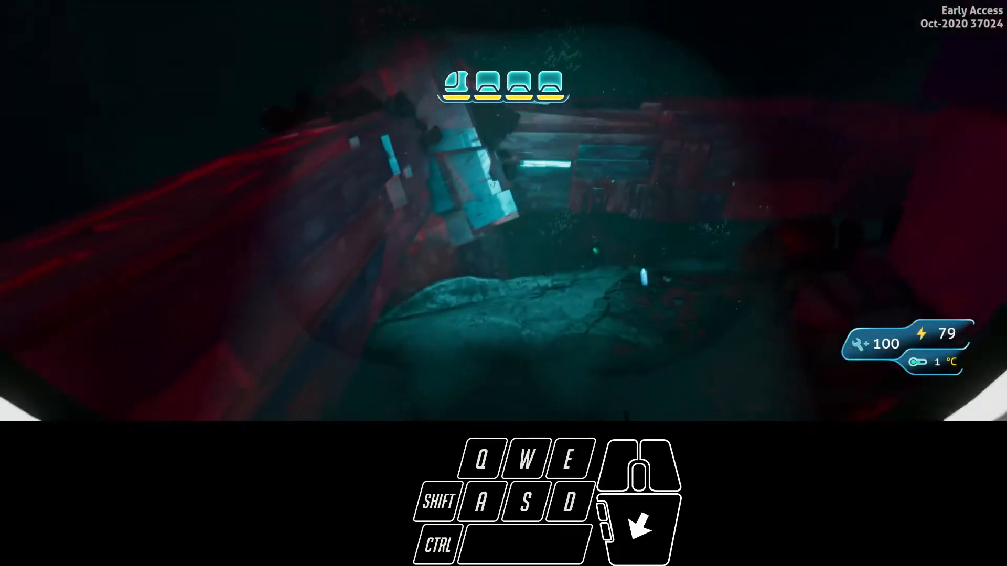
# Pilot the Seatruck over the rocky ledge and down the trench to about 865 m, then leave the seat
pyautogui.press('w')
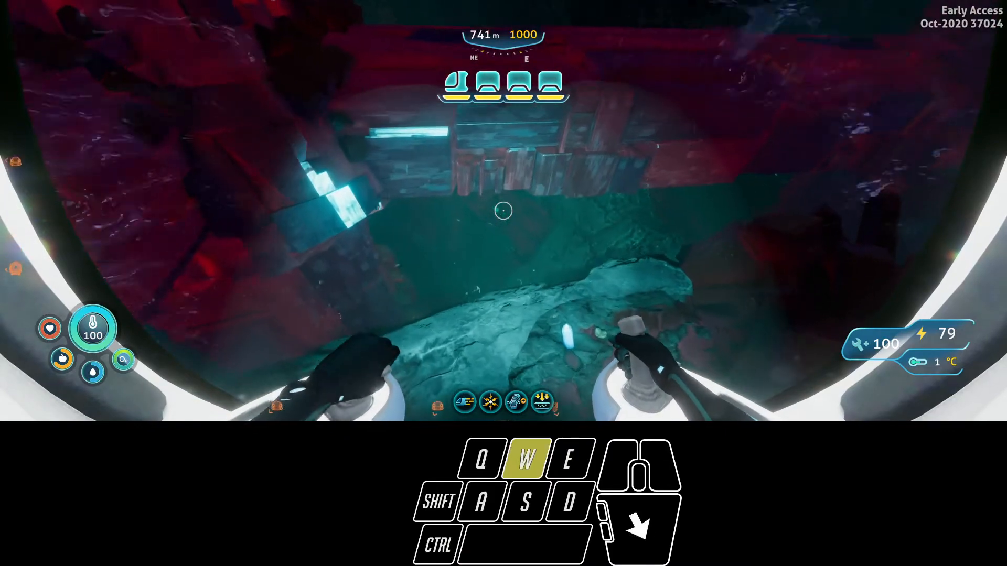
pyautogui.press('ctrl')
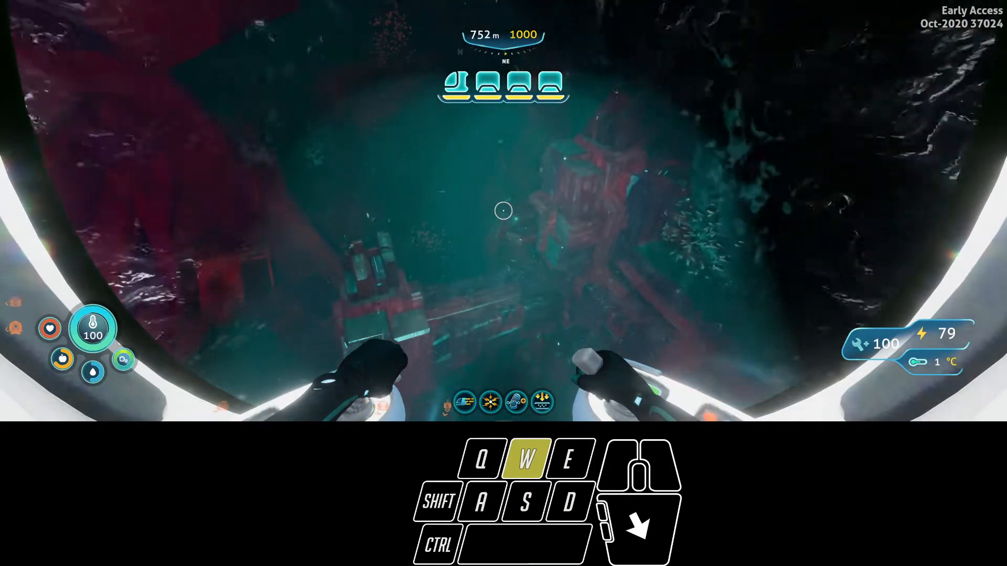
pyautogui.press('w')
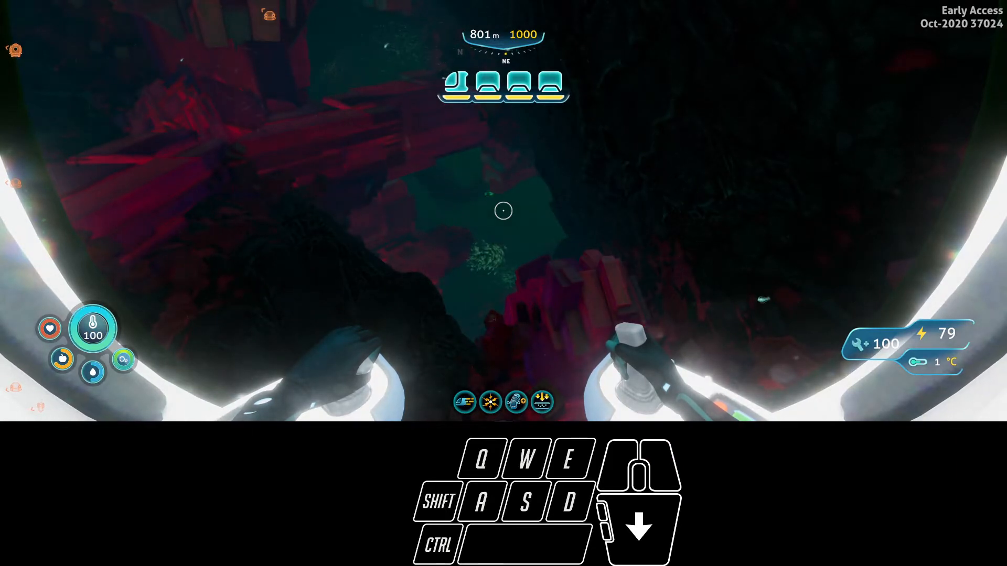
pyautogui.press('w')
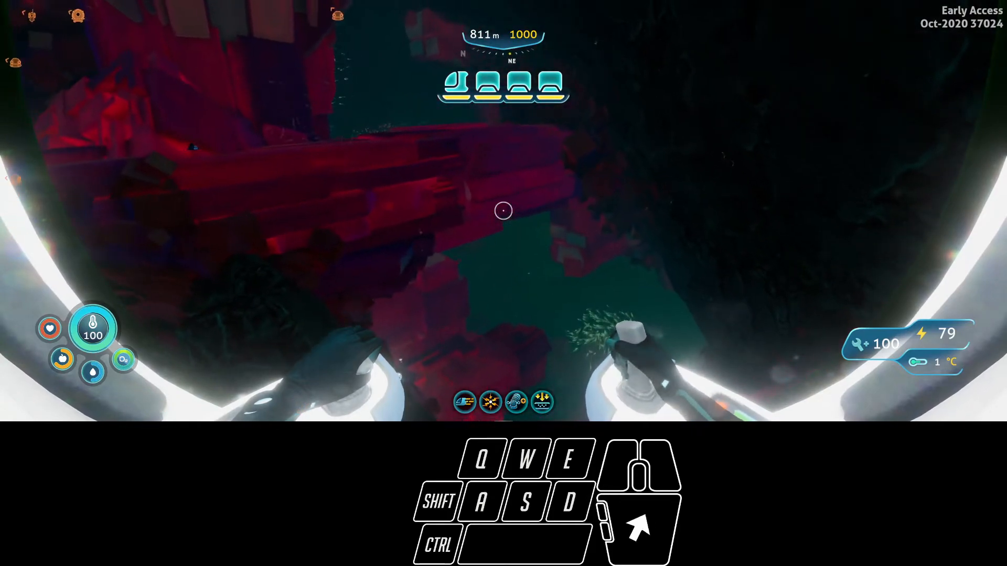
pyautogui.press('w')
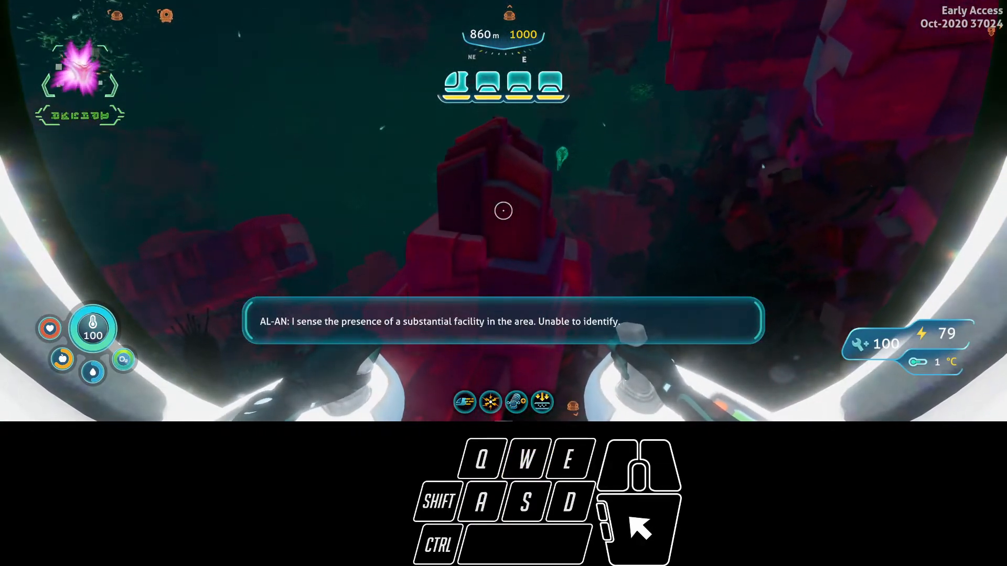
pyautogui.press('w')
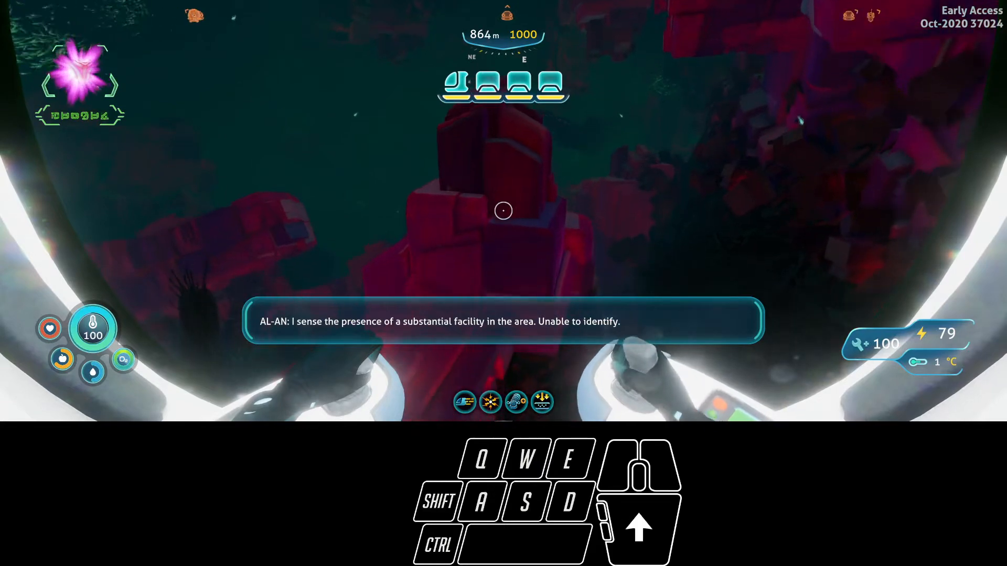
pyautogui.press('d')
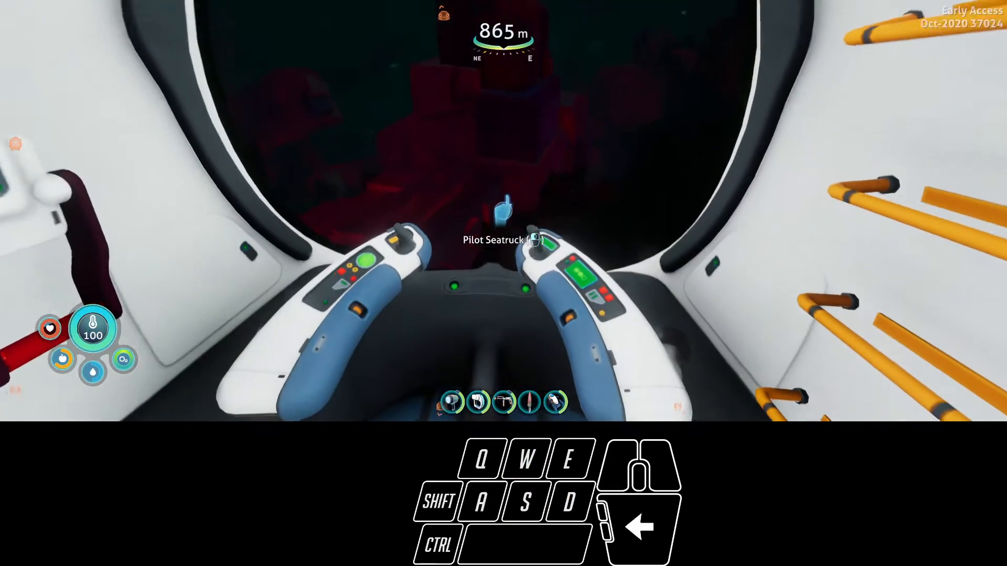
# Retake the controls and drive past the red rock column to about 868 m
pyautogui.click(503, 240)
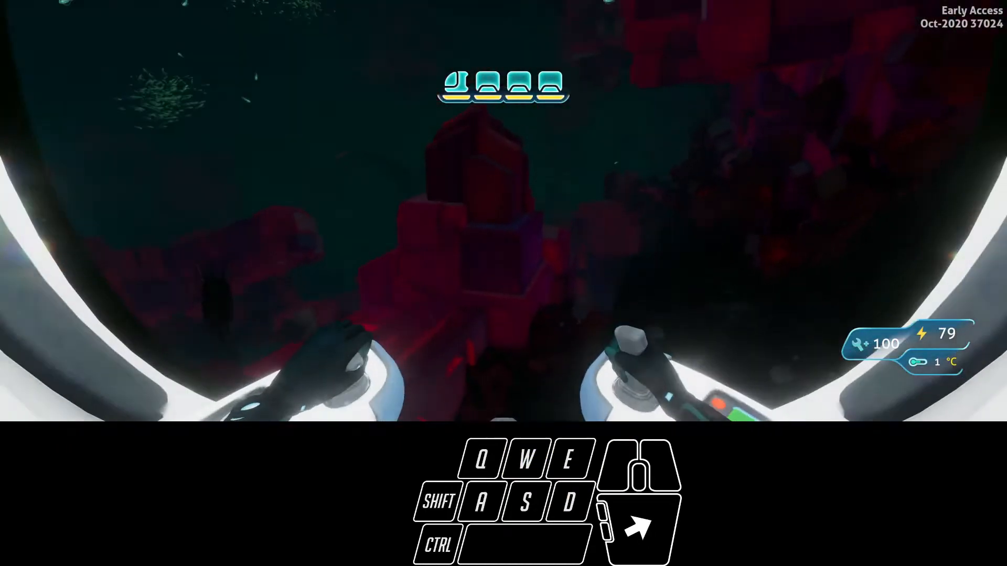
pyautogui.press('w')
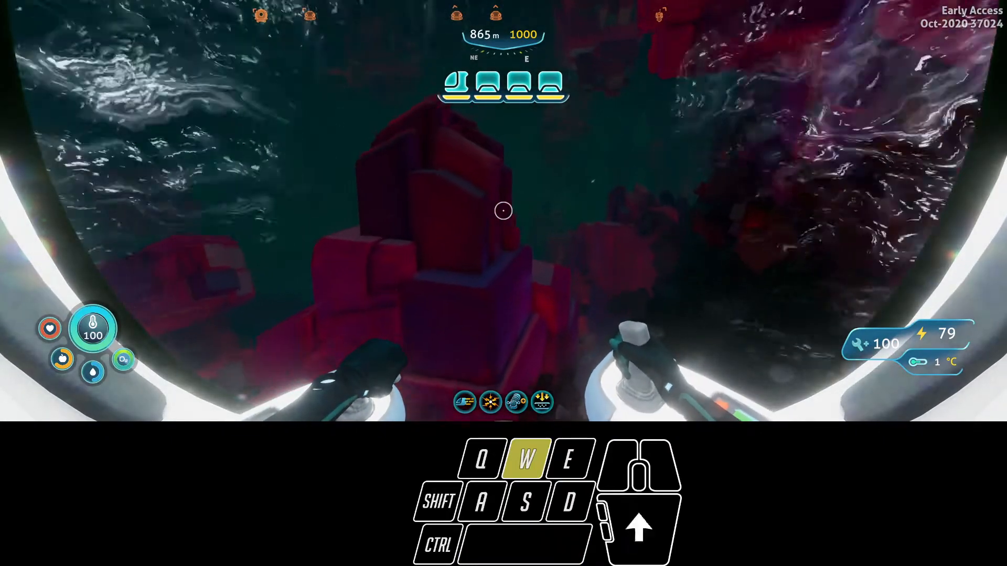
pyautogui.moveTo(504, 211)
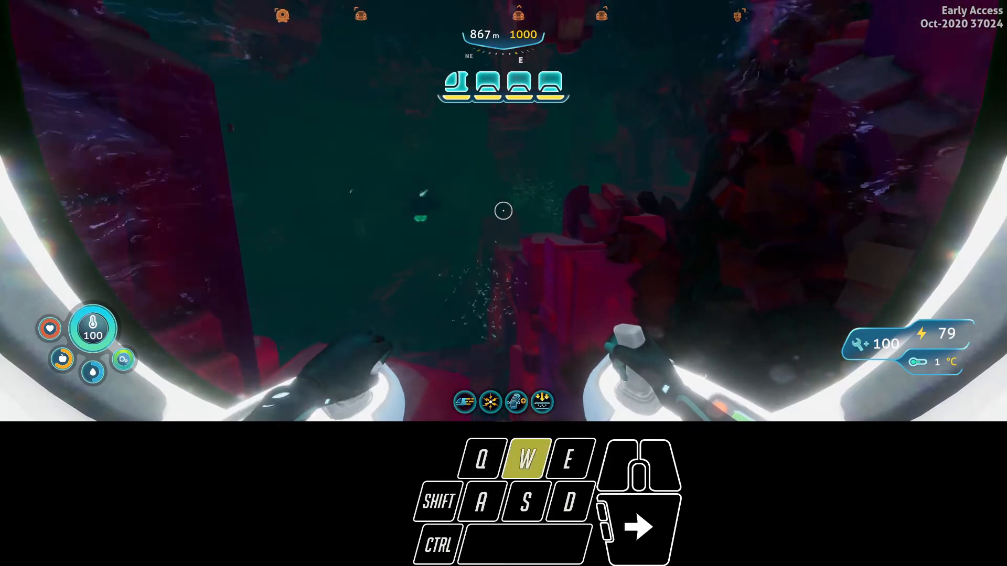
pyautogui.press('w')
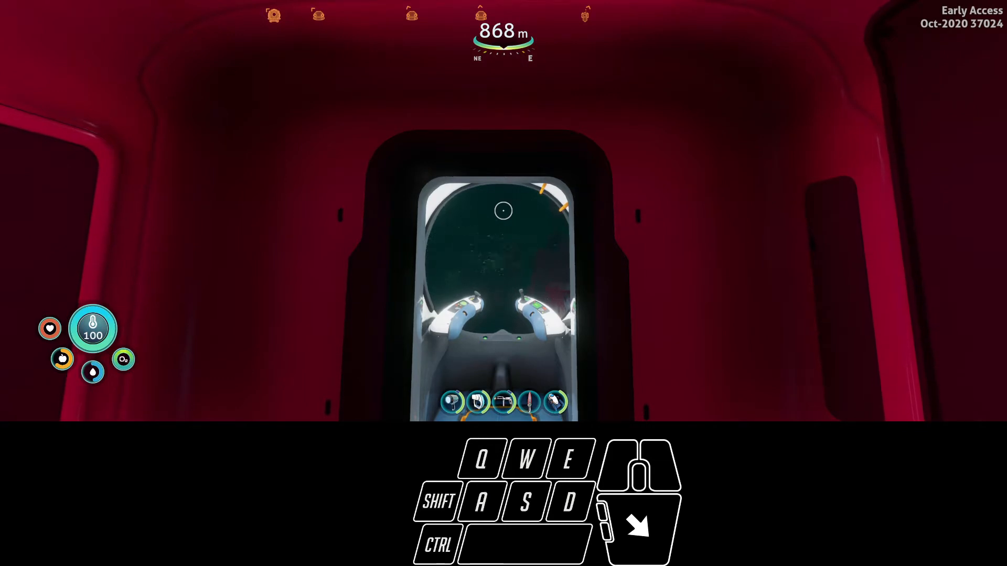
# Pilot on past the leviathan to about 874 m, then walk back into the red rear module
pyautogui.press('w')
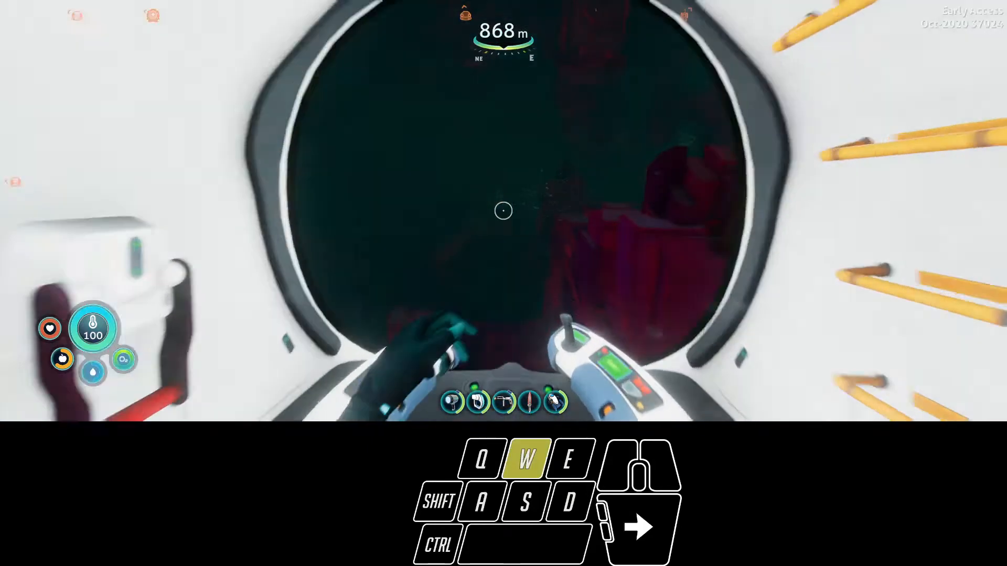
pyautogui.press('w')
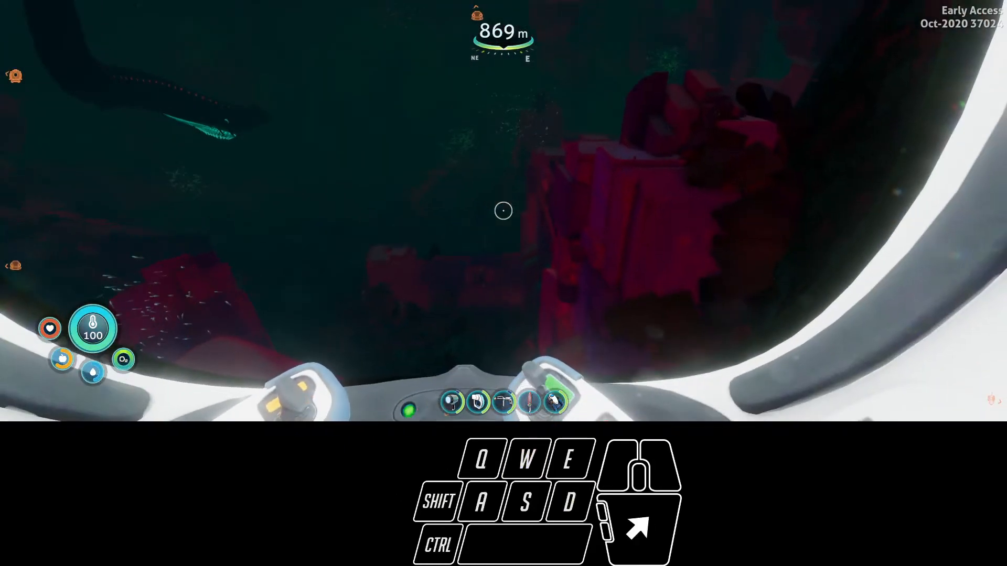
pyautogui.moveTo(504, 211)
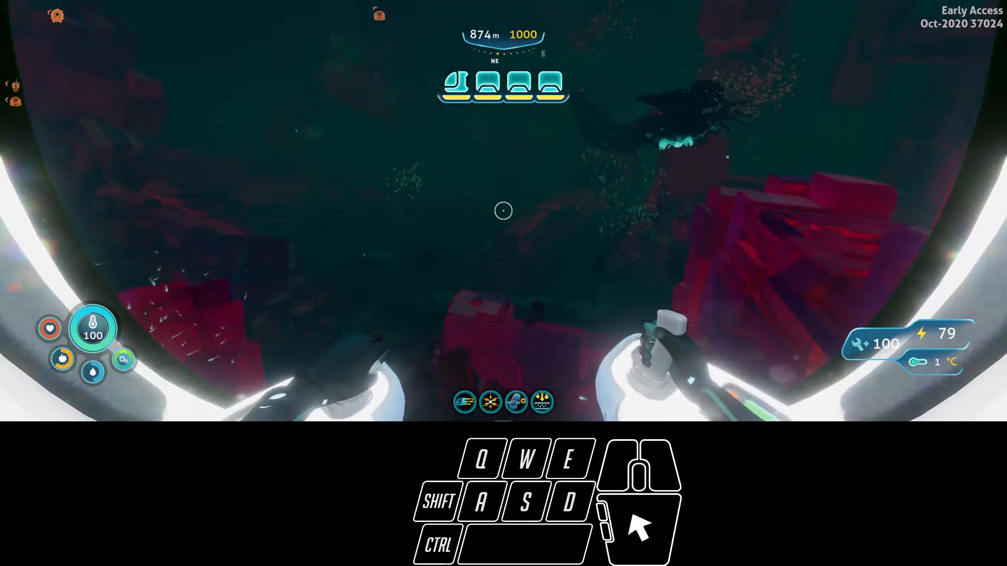
pyautogui.press('w')
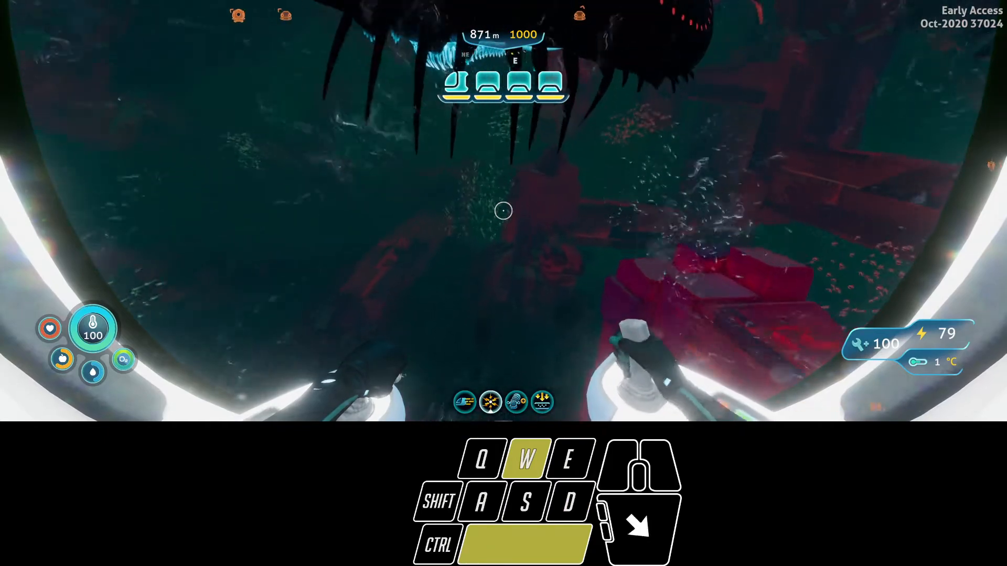
pyautogui.press('s')
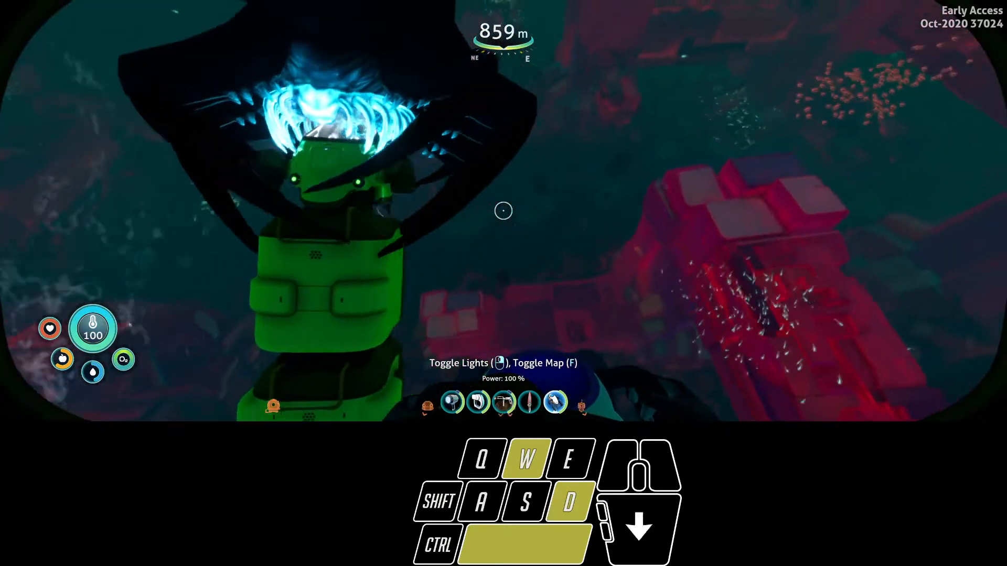
pyautogui.press('a')
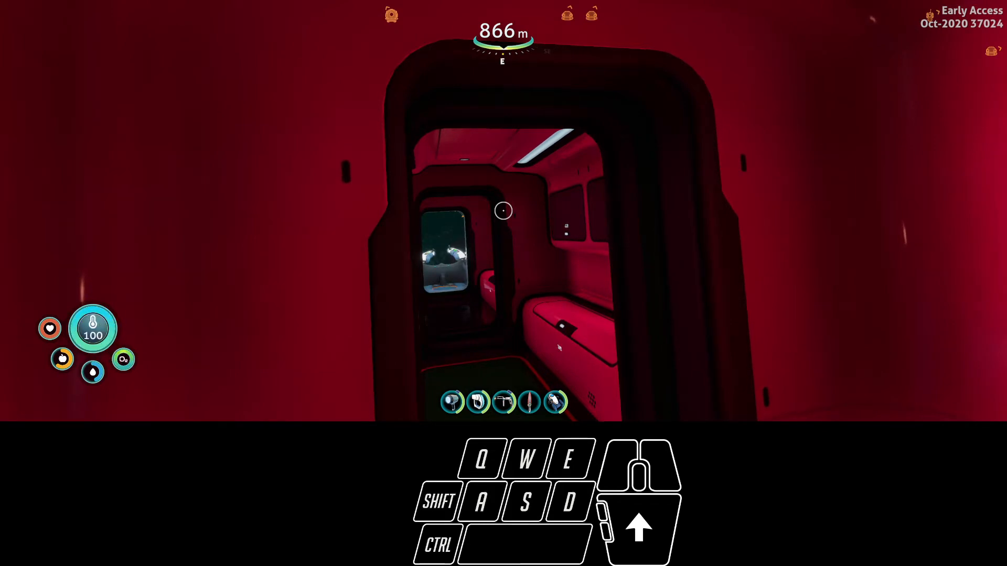
# Retake the pilot seat at about 869 m and watch the leviathan swim past the canopy
pyautogui.press('w')
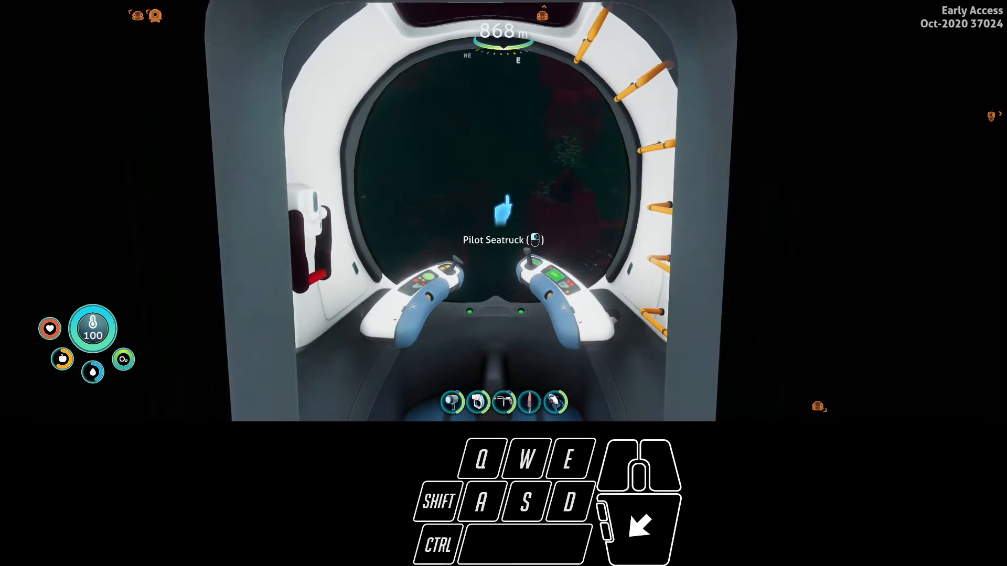
pyautogui.click(503, 211)
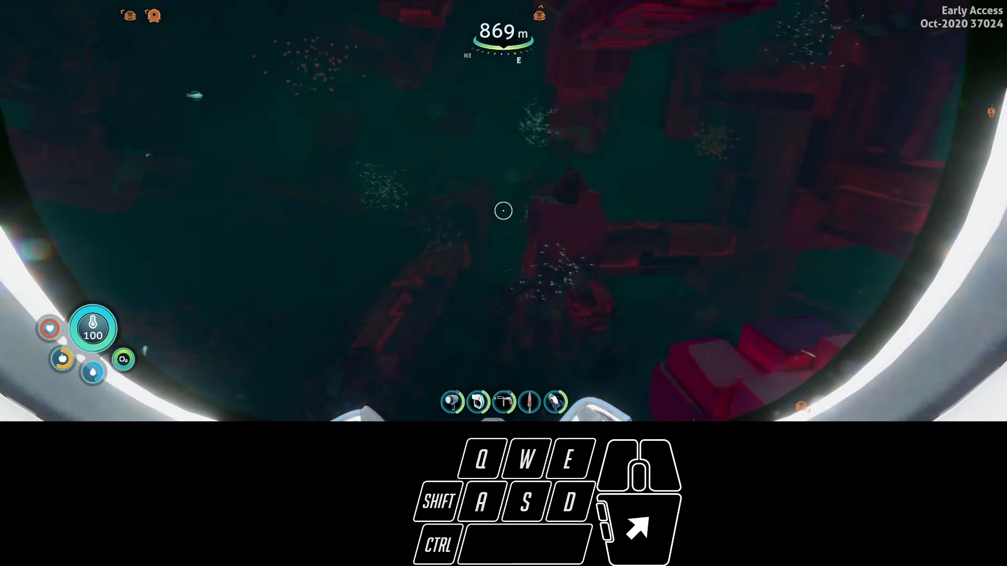
pyautogui.moveTo(503, 211)
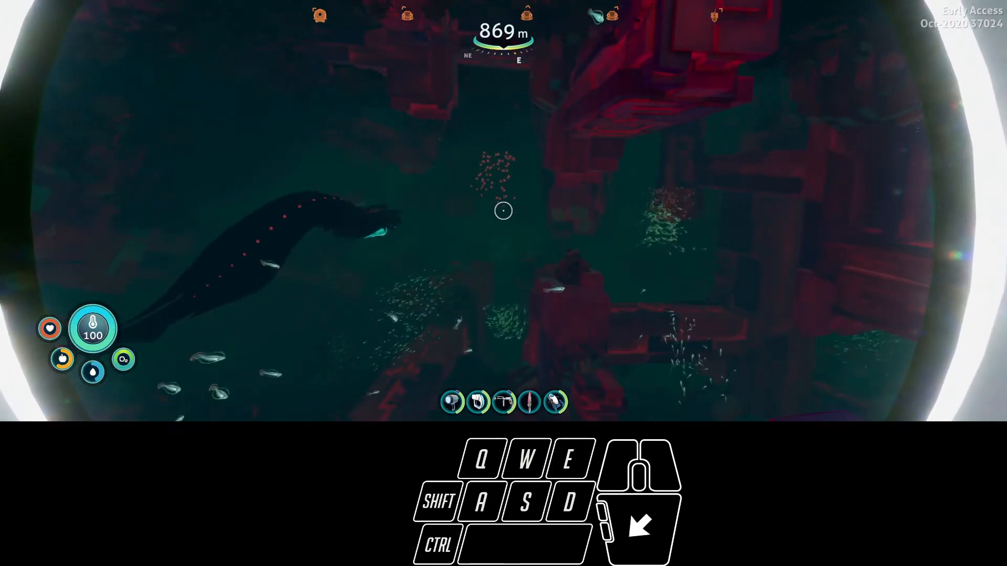
pyautogui.press('s')
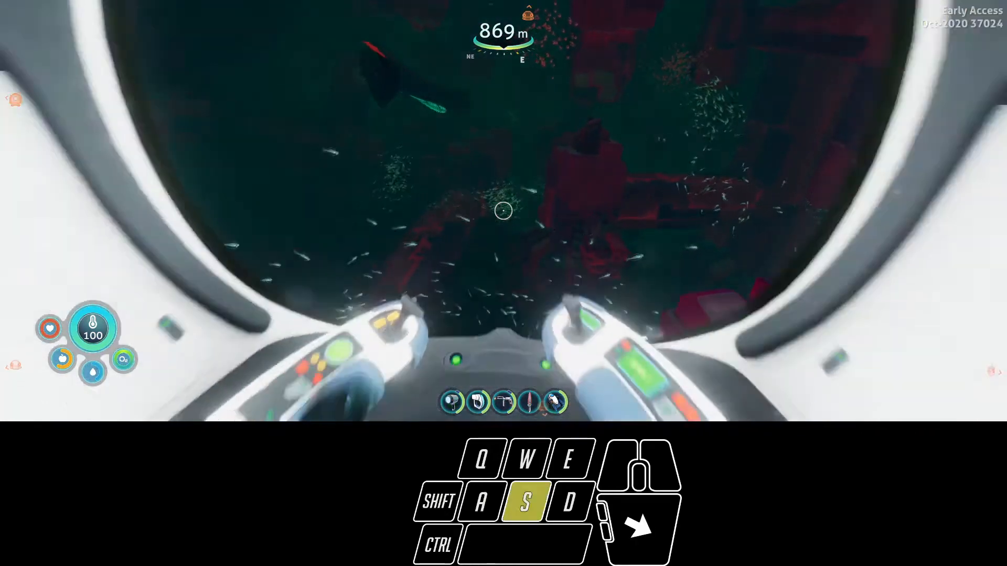
pyautogui.press('s')
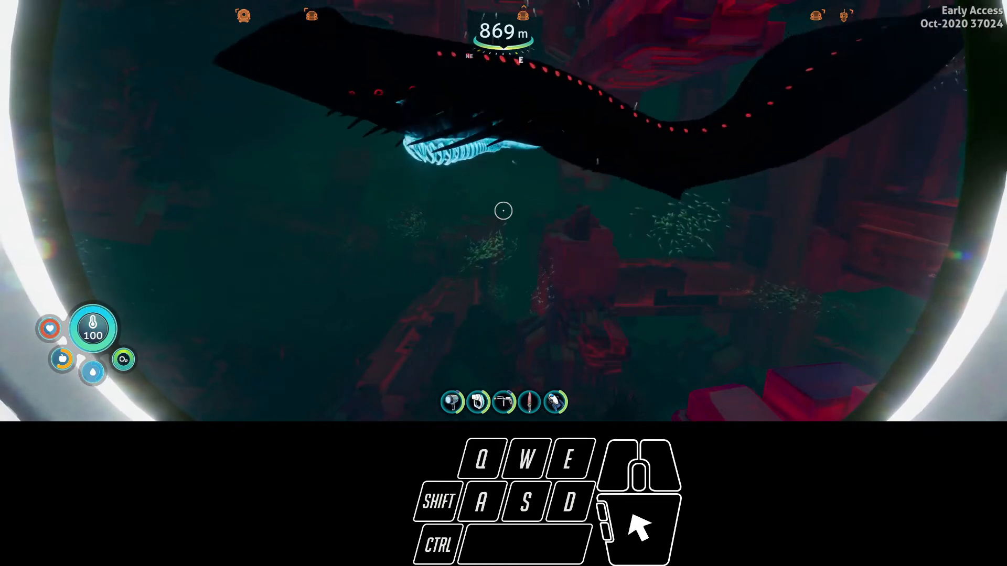
pyautogui.moveTo(503, 211)
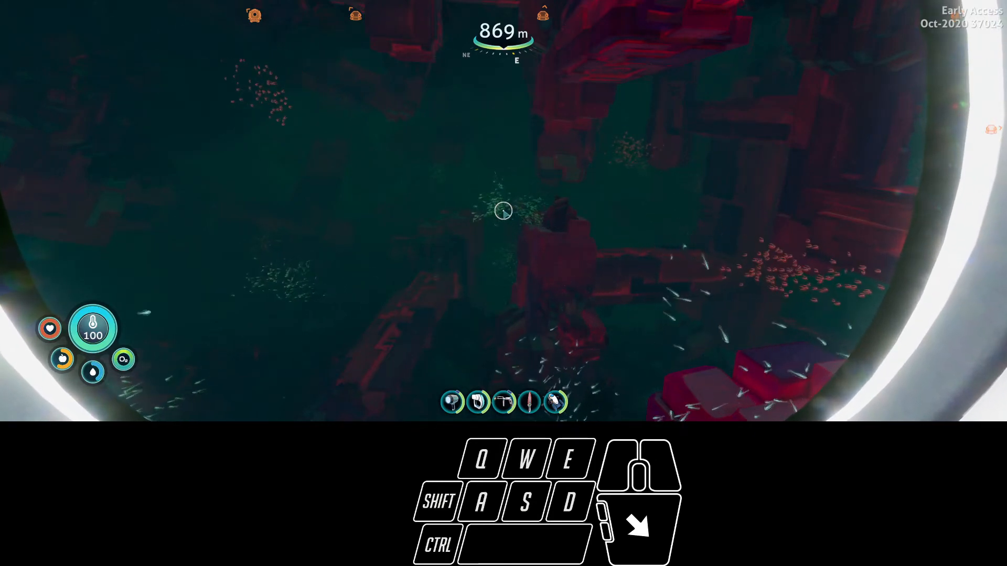
pyautogui.press('Tab')
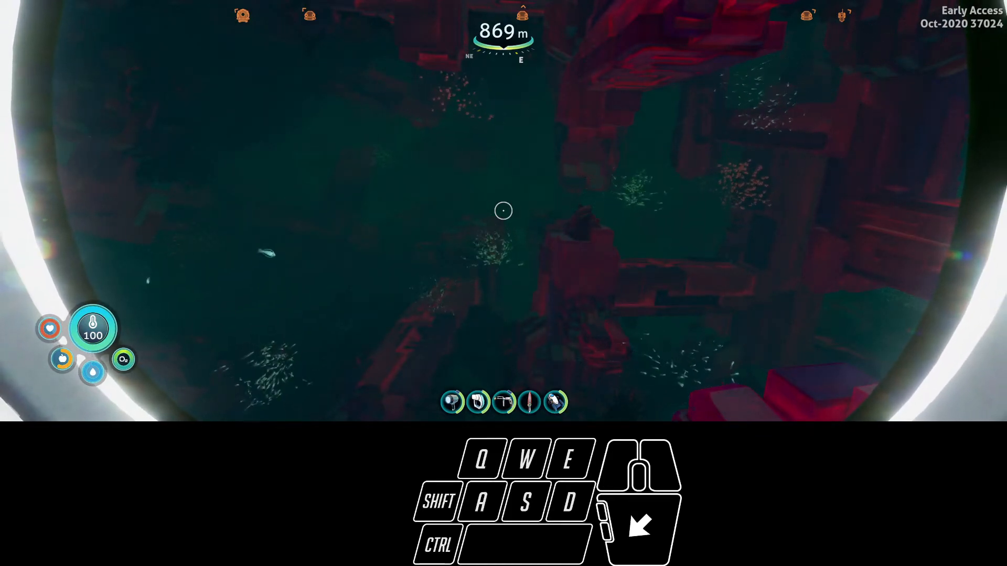
pyautogui.press('w')
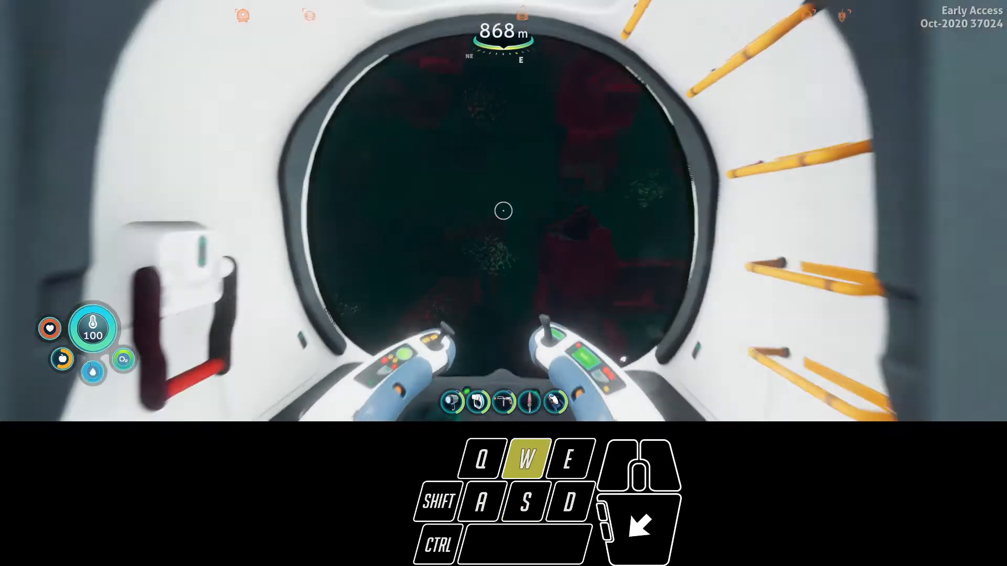
pyautogui.press('w')
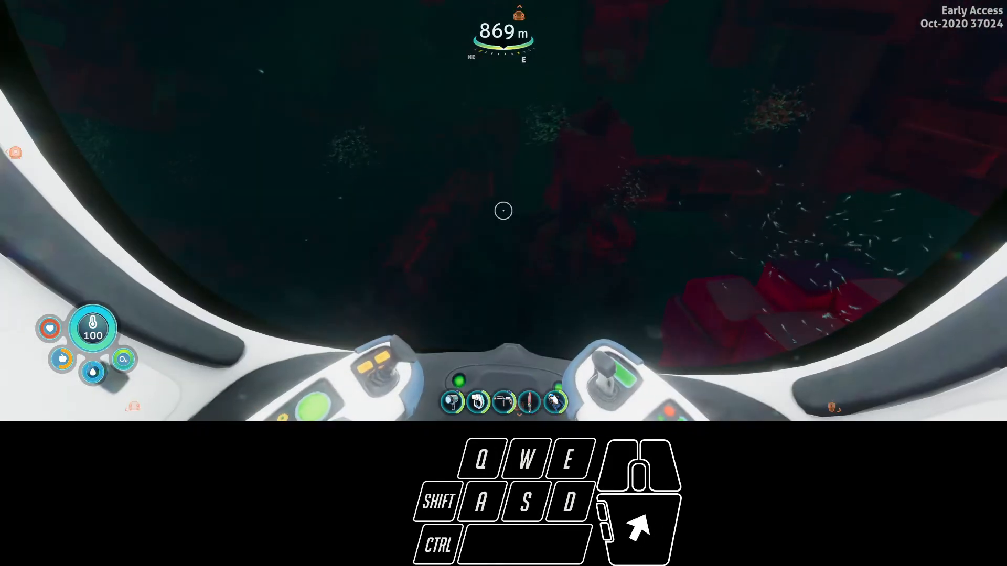
pyautogui.moveTo(504, 211)
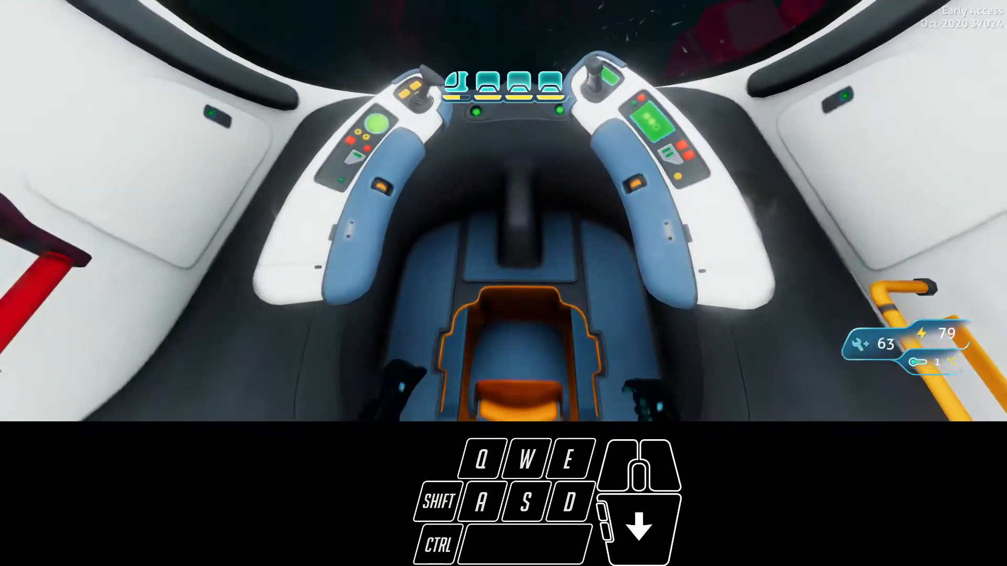
# Steer through the rock passage and down the narrow shaft toward the lights, reaching about 951 m
pyautogui.press('w')
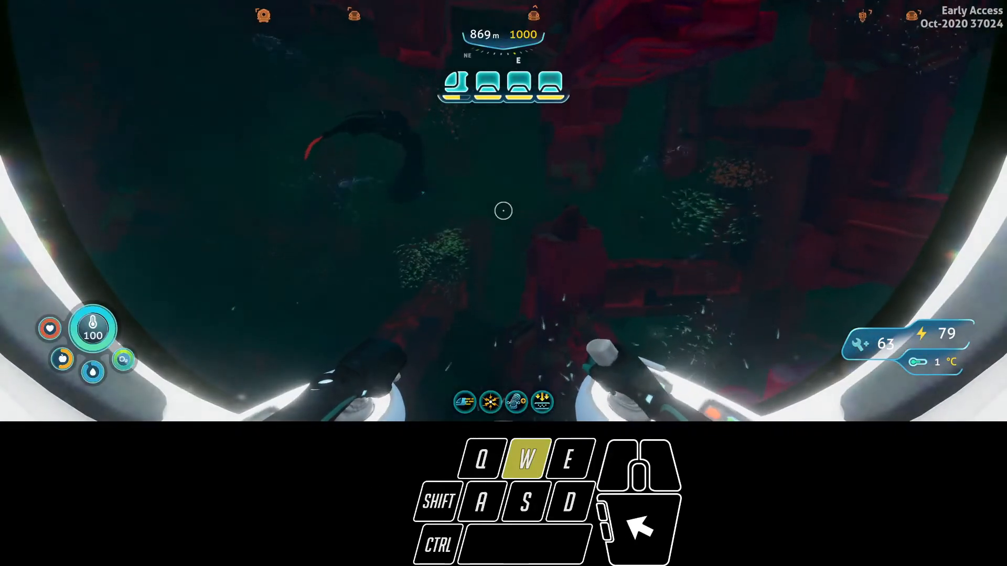
pyautogui.press('a')
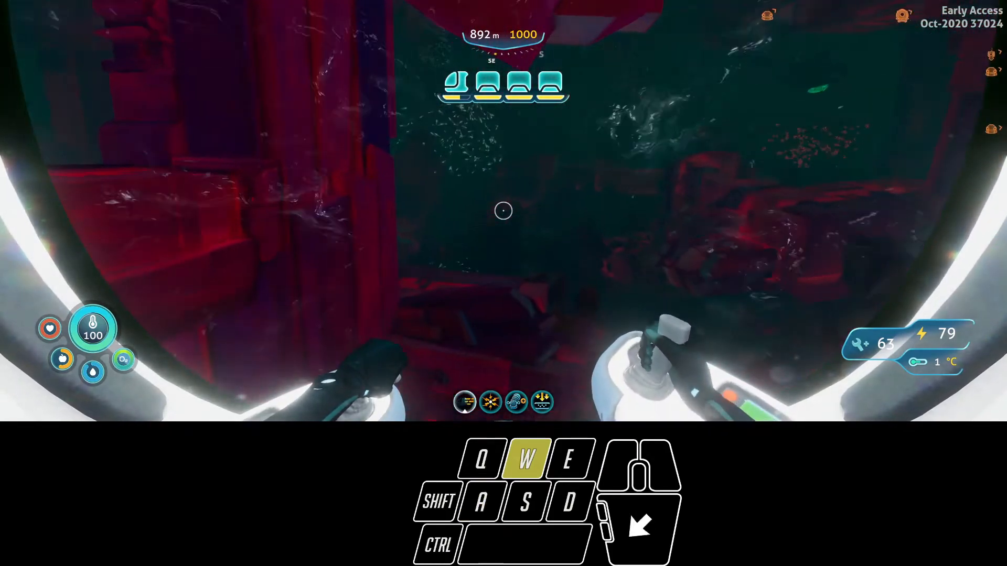
pyautogui.press('d')
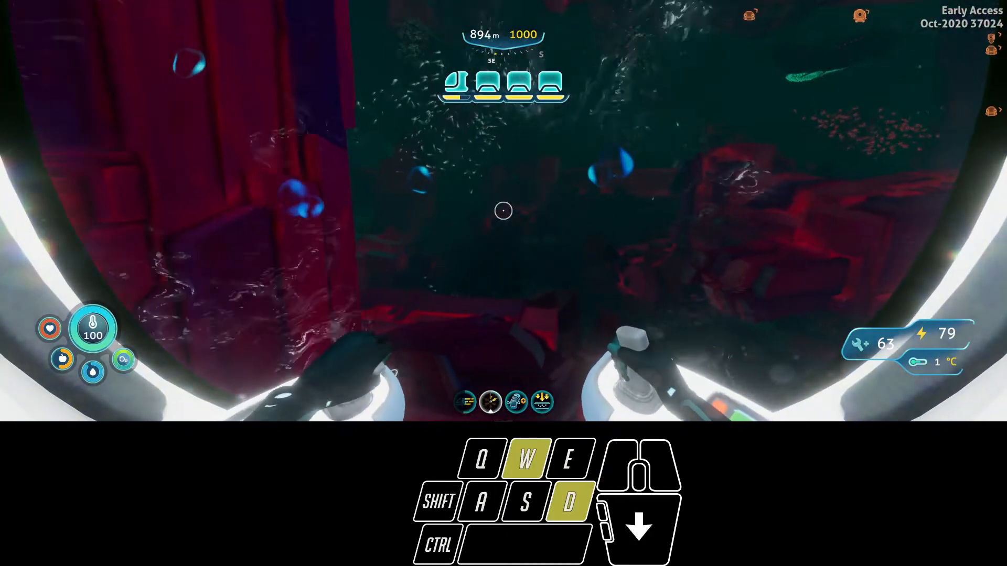
pyautogui.press('s')
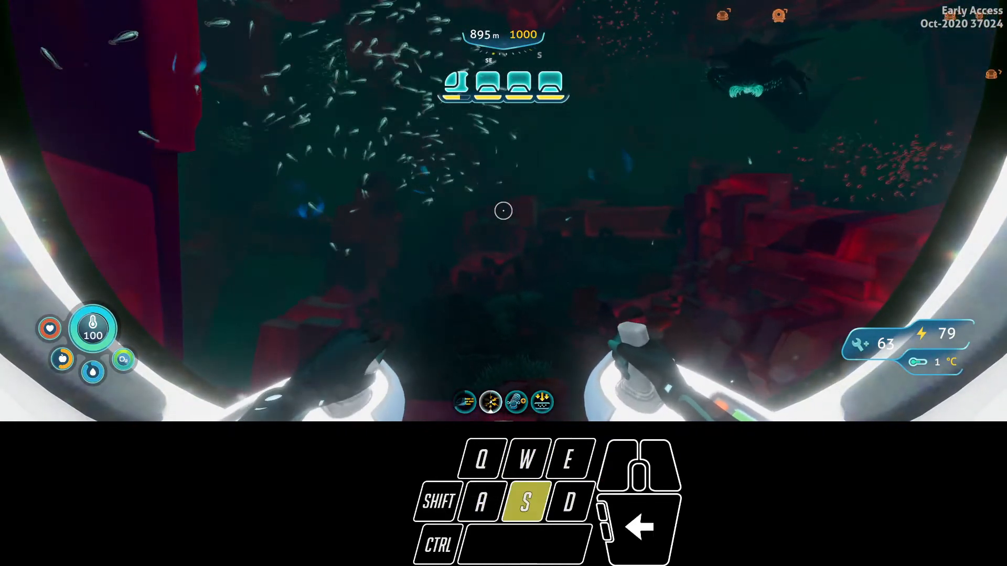
pyautogui.press('w')
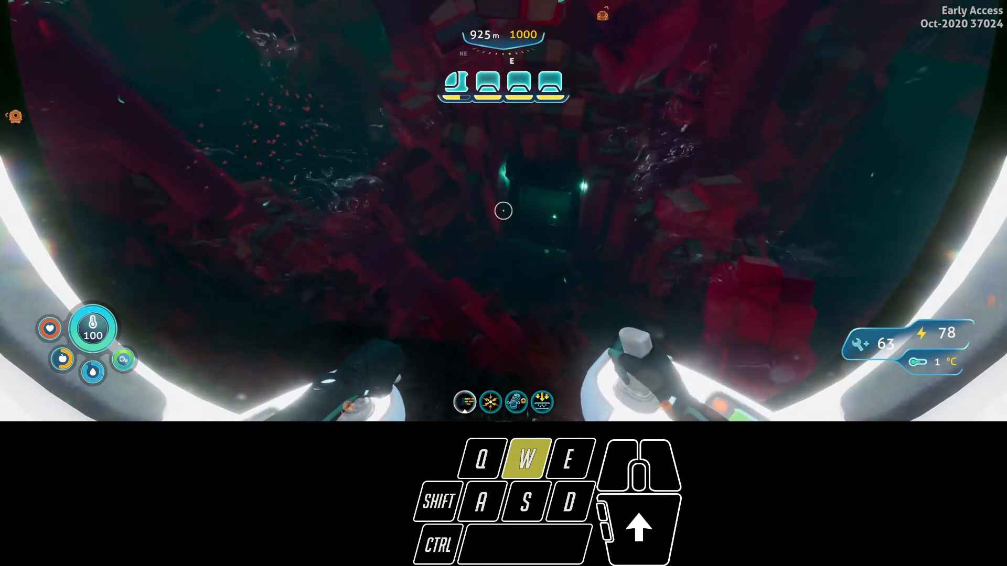
pyautogui.press('d')
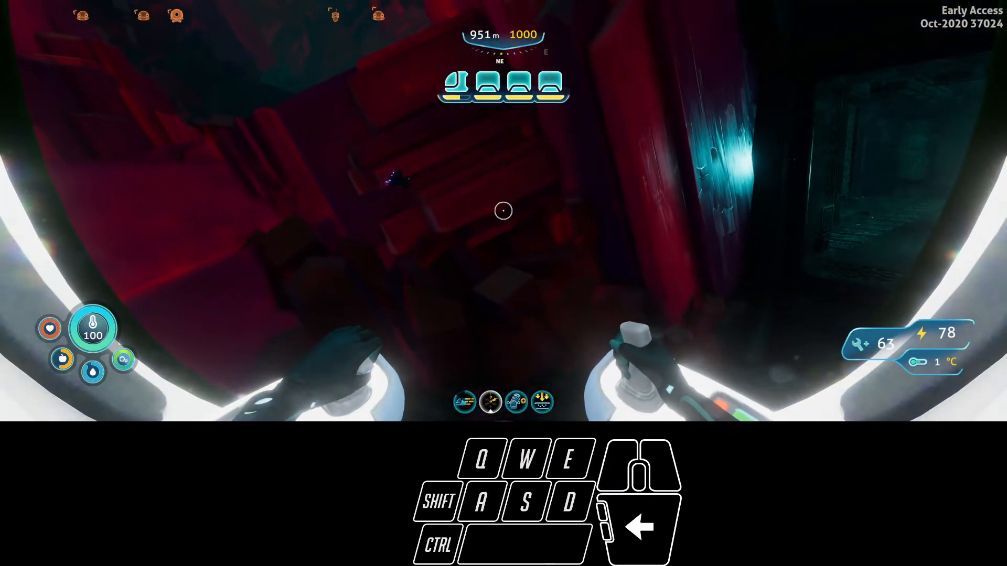
pyautogui.moveTo(503, 212)
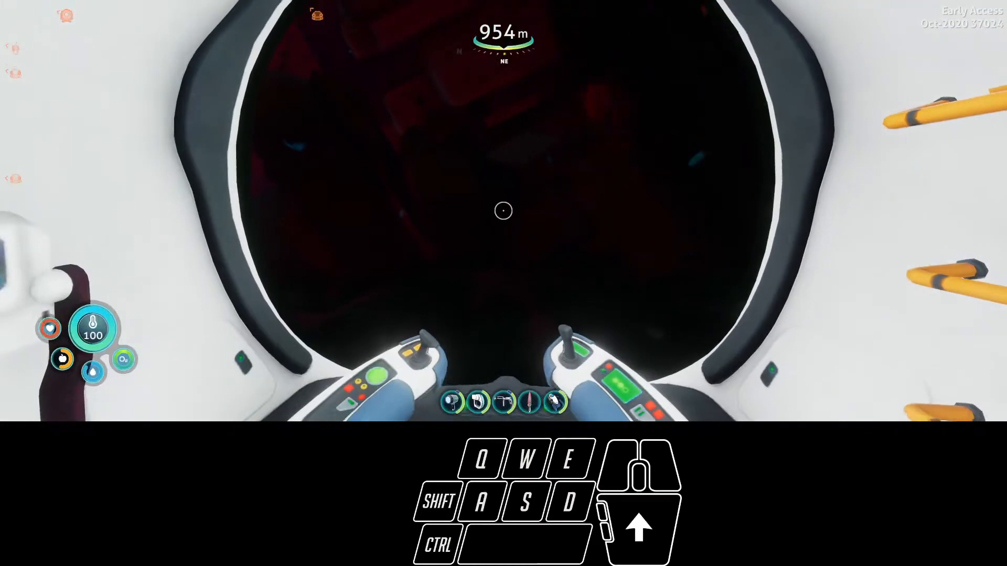
# Walk to the rear module, view the docked suit, and browse the Upgrade Fabricator's Resources category
pyautogui.press('w')
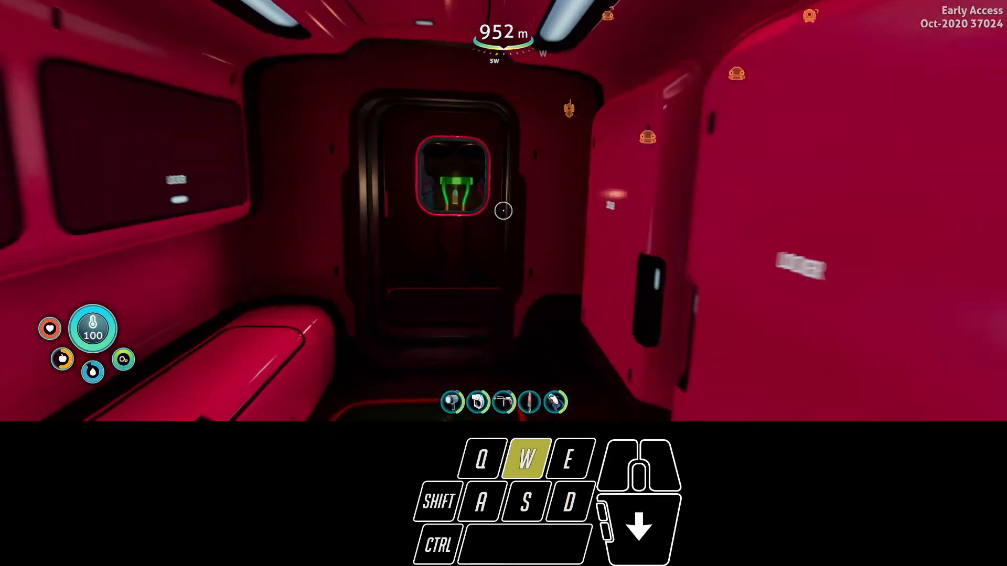
pyautogui.press('w')
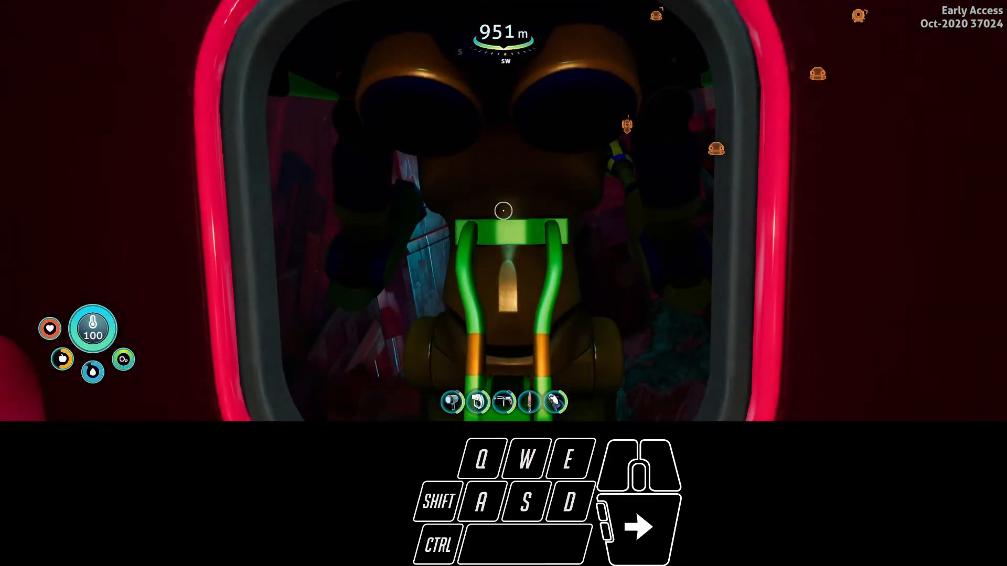
pyautogui.press('w')
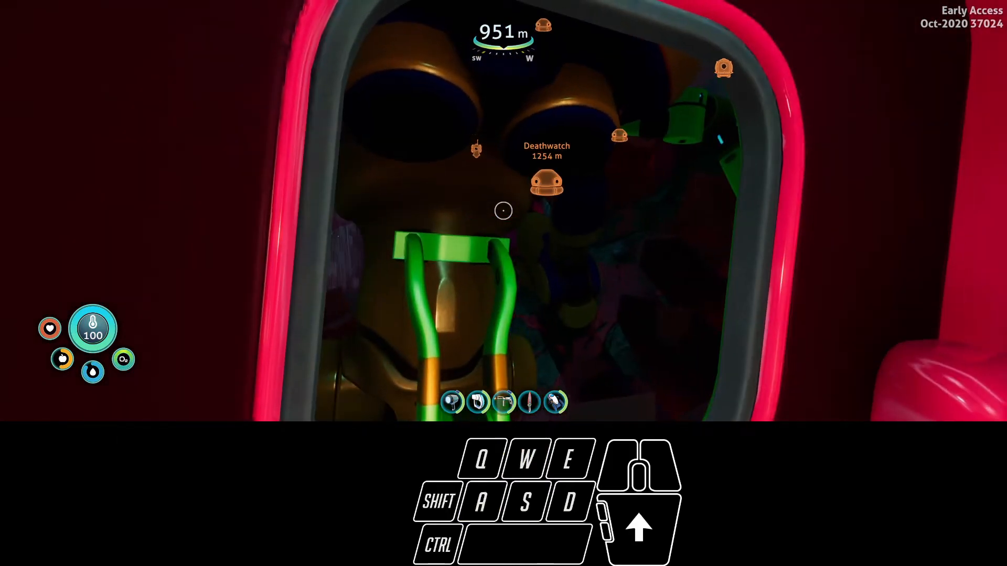
pyautogui.moveTo(503, 210)
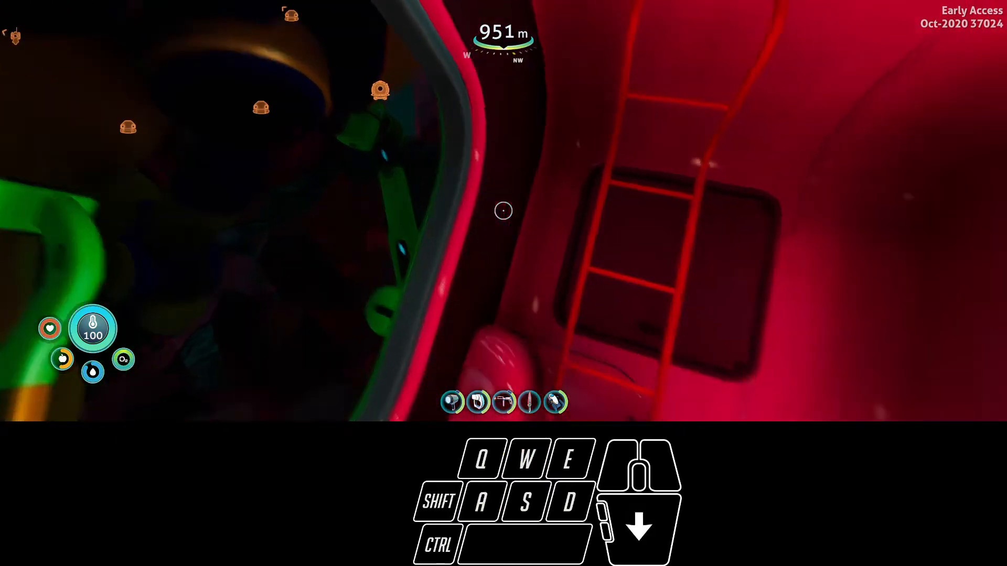
pyautogui.press('w')
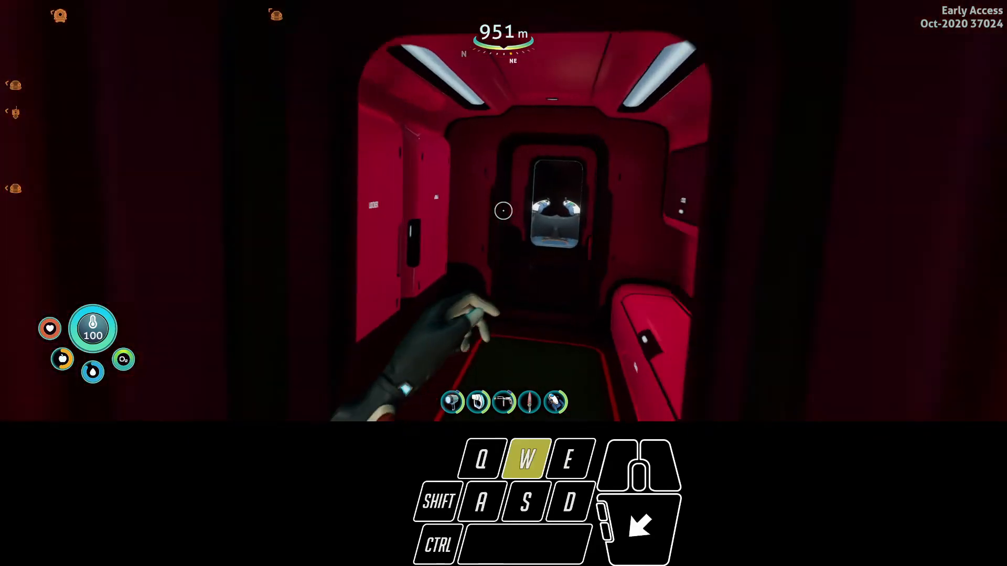
pyautogui.press('w')
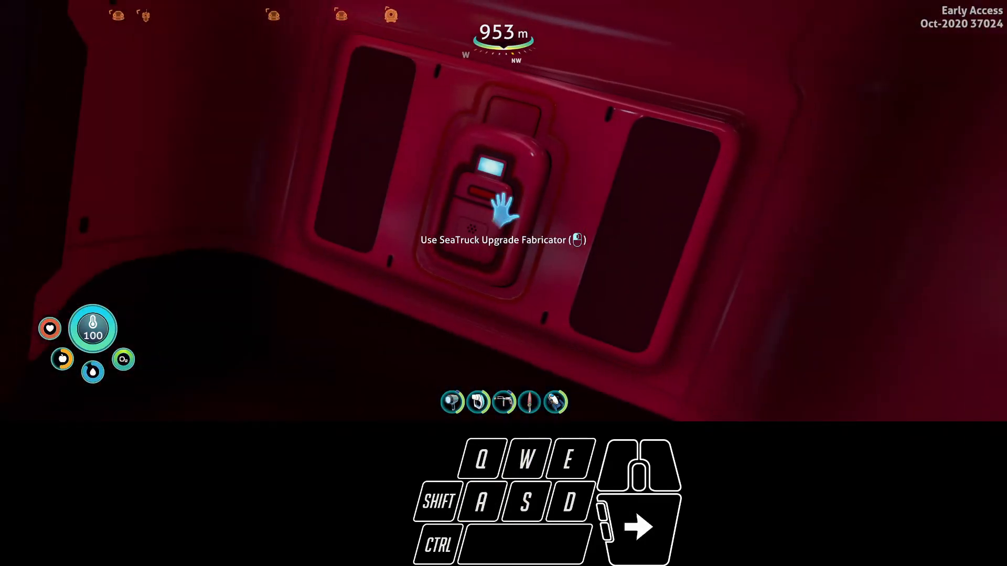
pyautogui.click(504, 208)
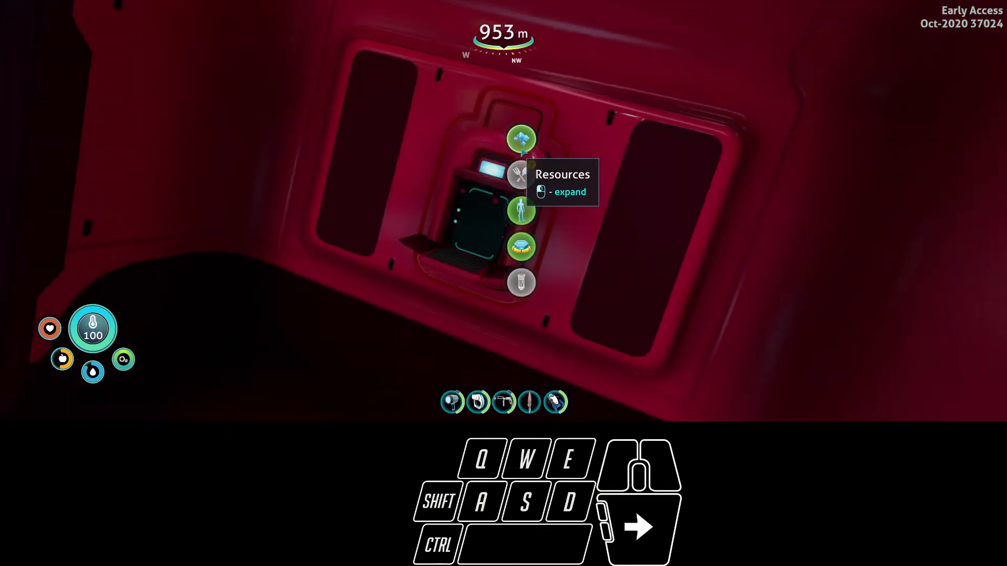
pyautogui.click(521, 174)
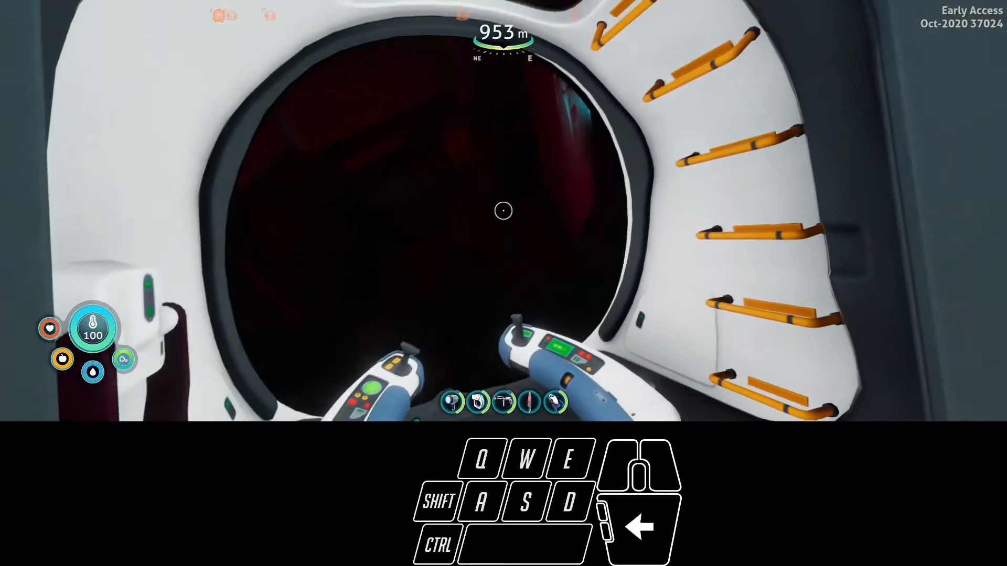
# Walk through the modules to the cockpit, then back to the exosuit dock and board the exosuit
pyautogui.press('w')
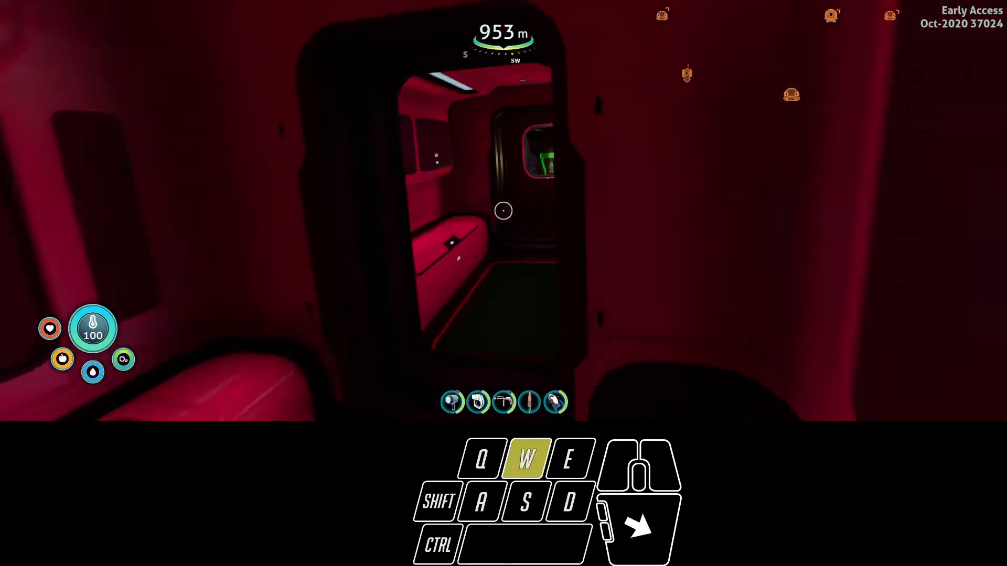
pyautogui.press('w')
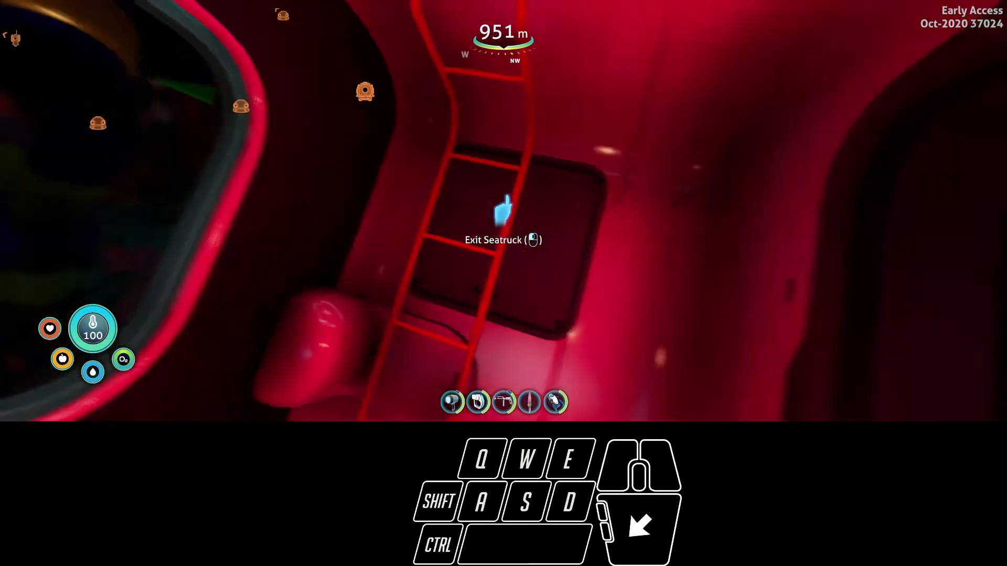
pyautogui.press('w')
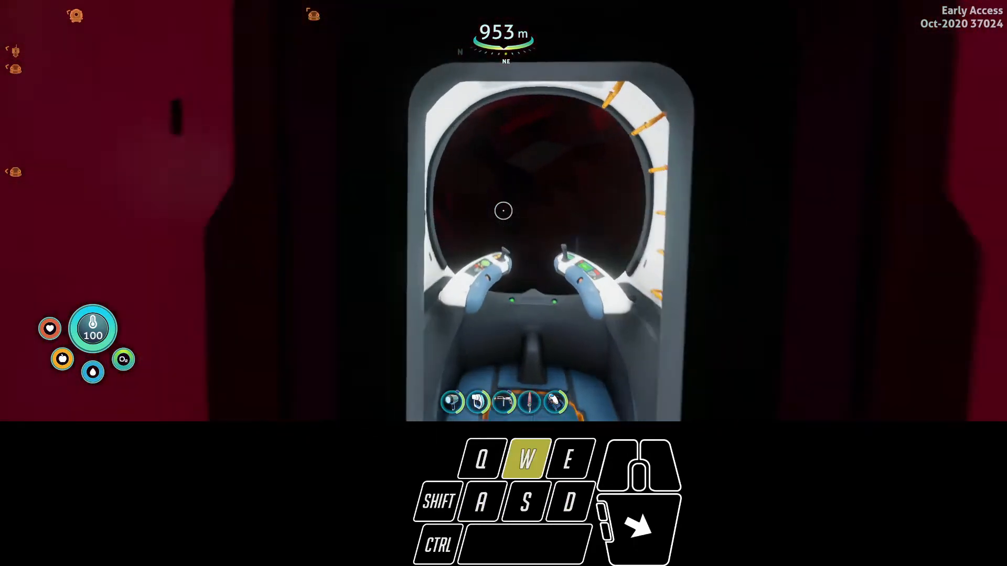
pyautogui.press('w')
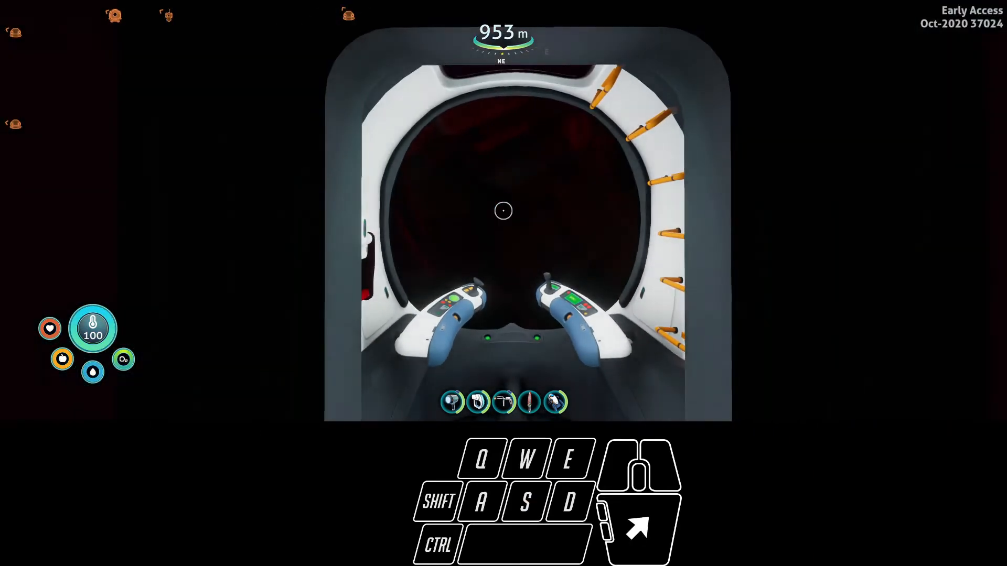
pyautogui.moveTo(503, 211)
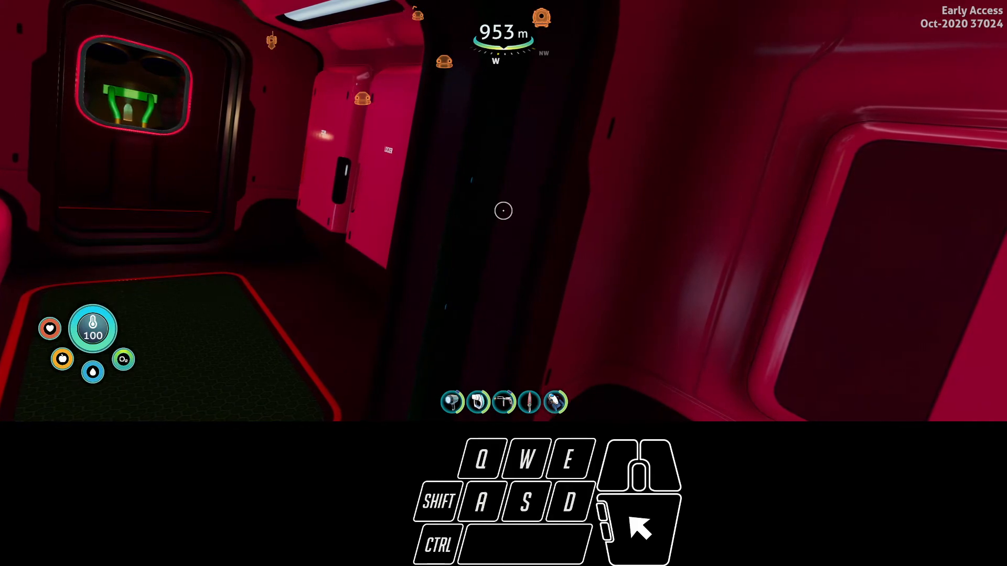
pyautogui.moveTo(504, 211)
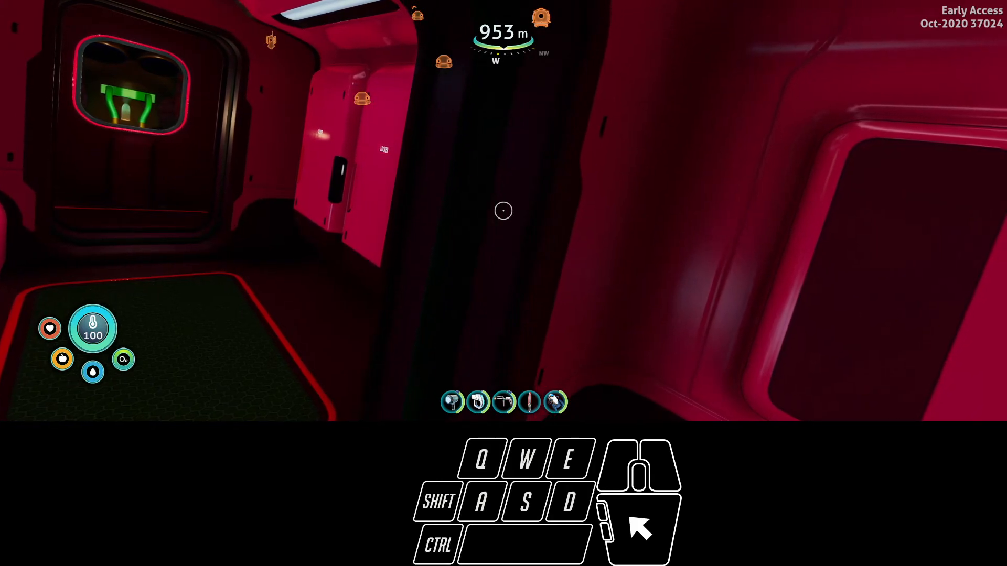
pyautogui.press('w')
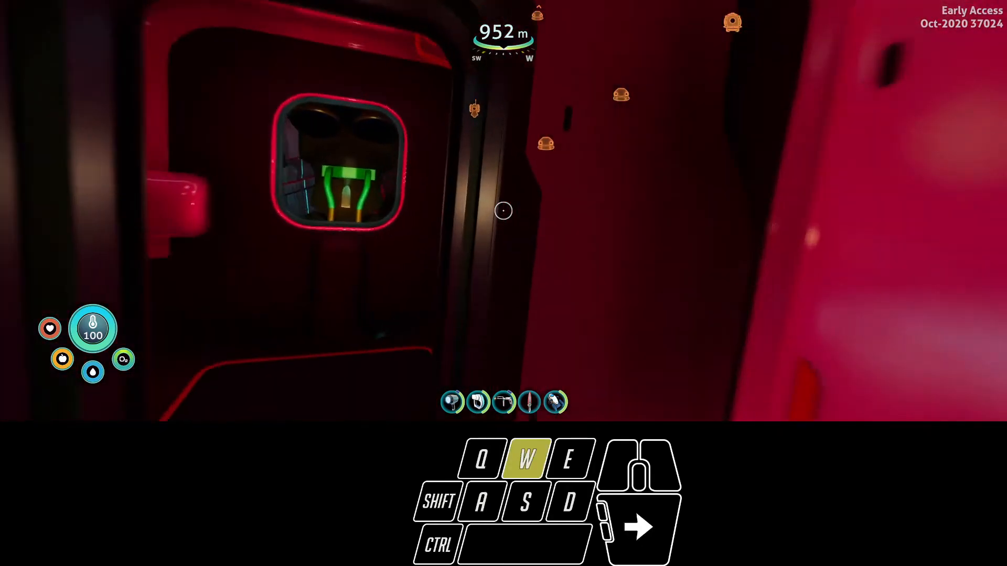
pyautogui.moveTo(503, 211)
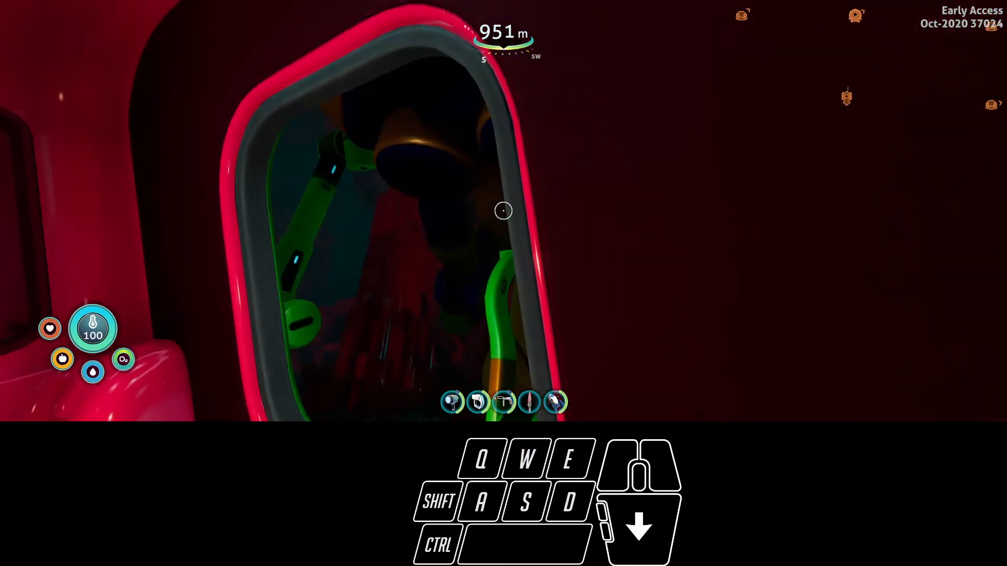
pyautogui.moveTo(503, 211)
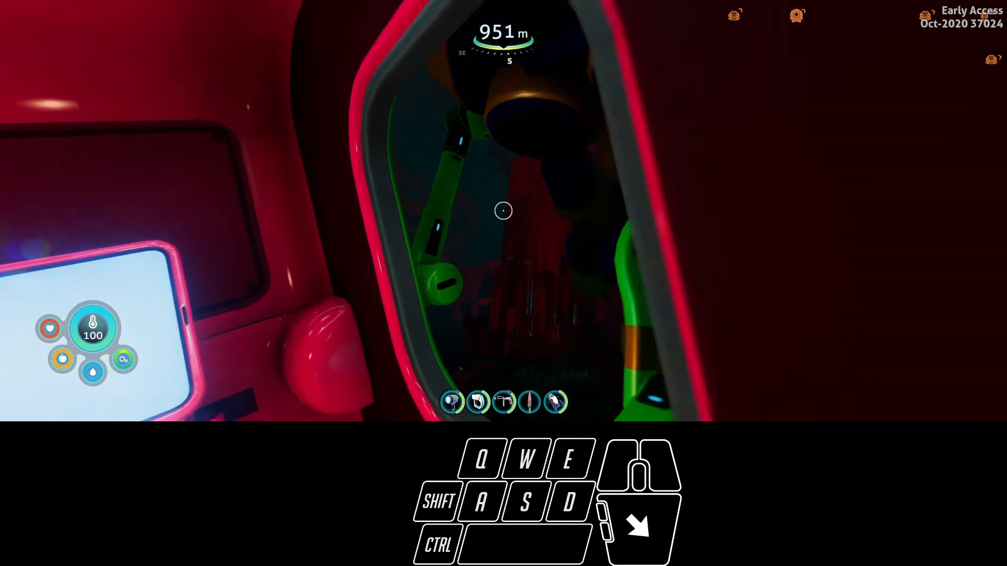
pyautogui.press('a')
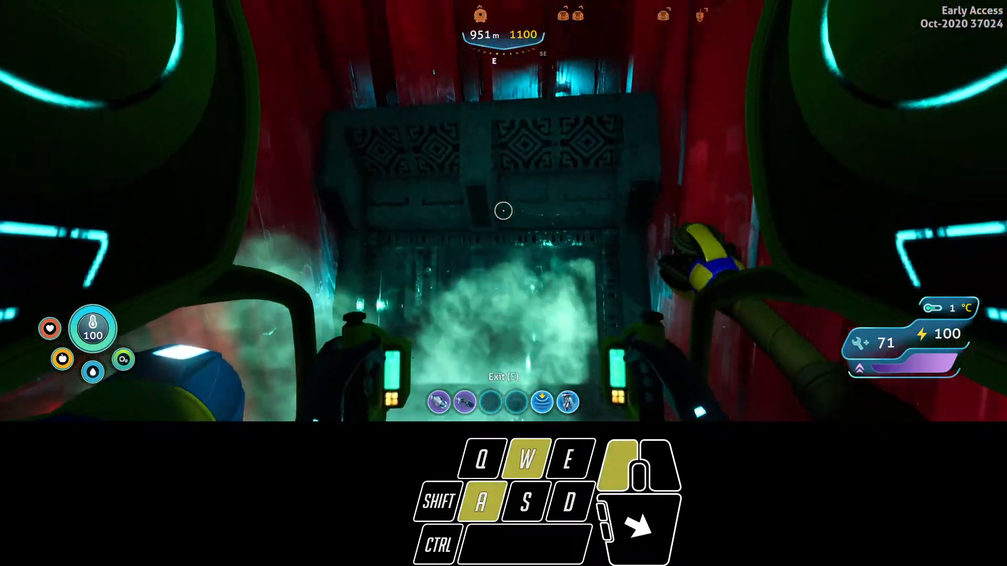
# Walk the Prawn Suit across the red crystal seabed past the Seatruck, then swim into the facility archway
pyautogui.press('w')
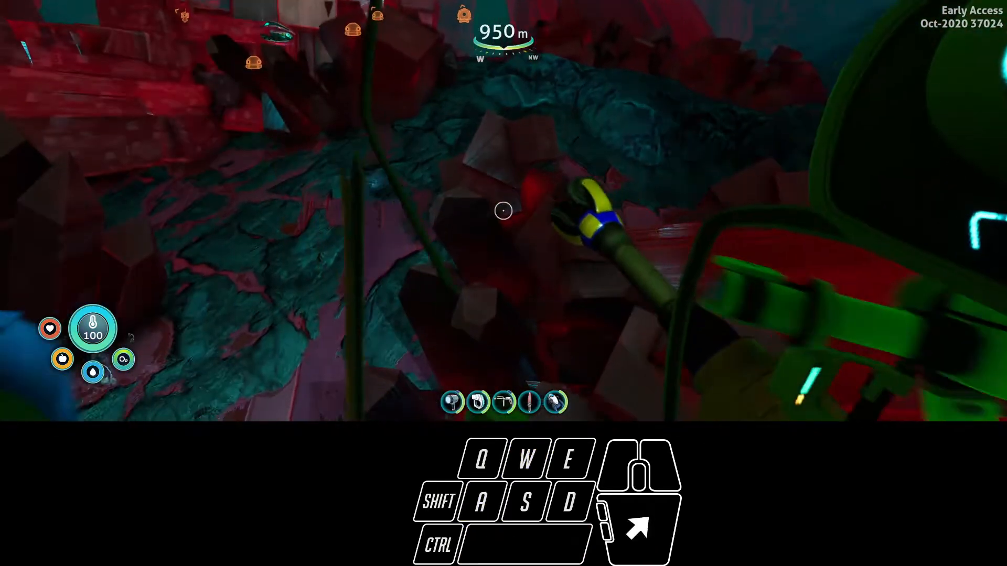
pyautogui.press('w')
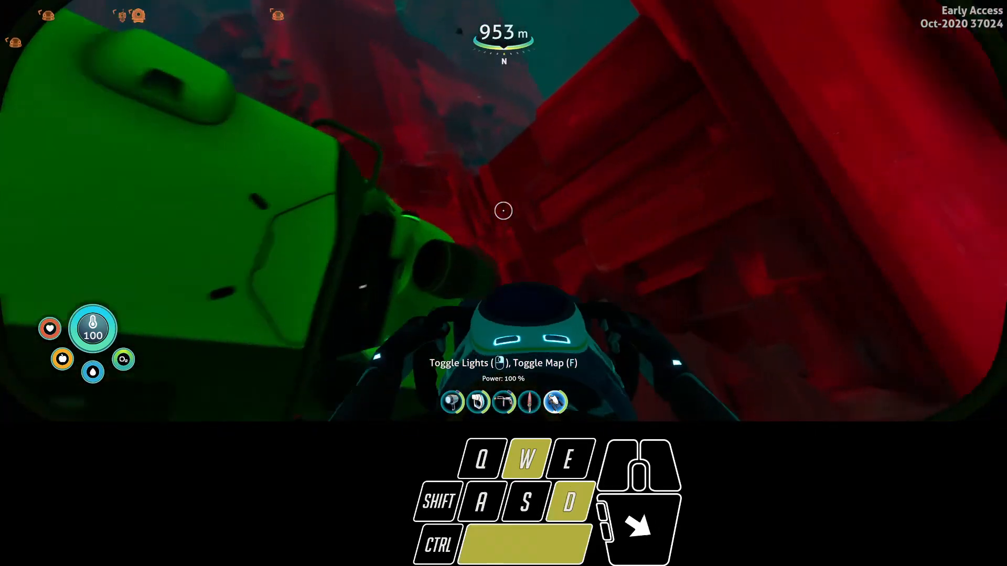
pyautogui.press('a')
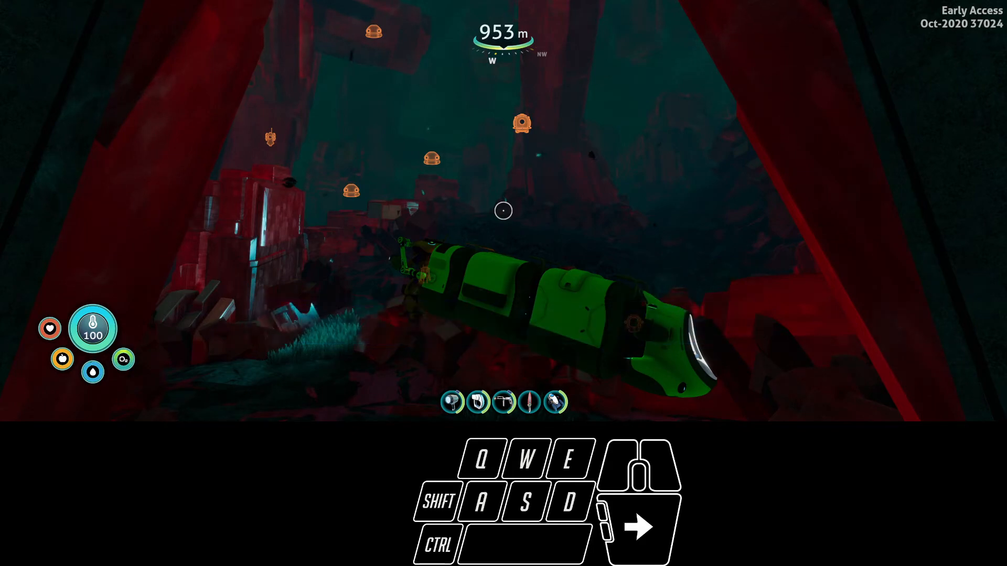
pyautogui.press('w')
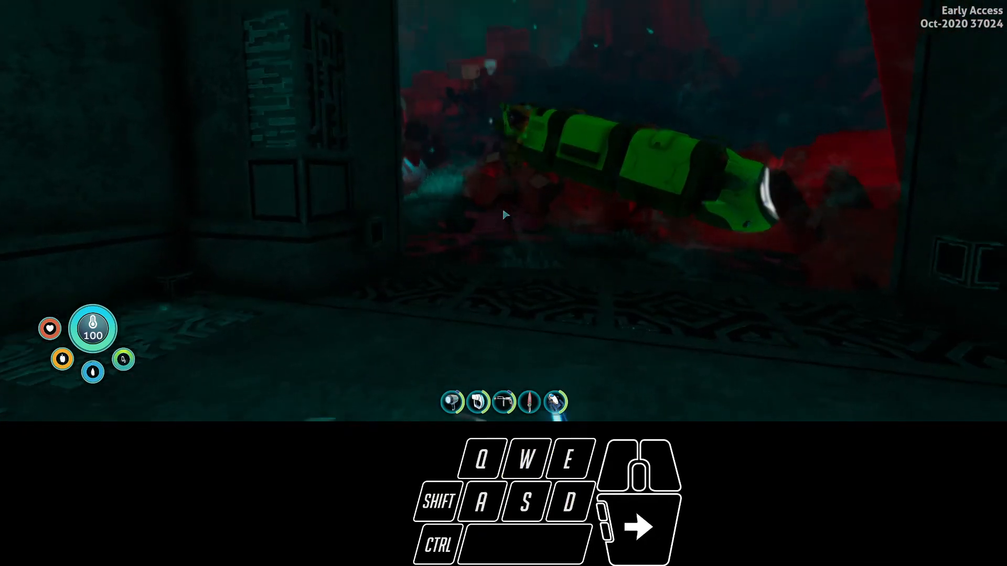
# Swim down the green-lit corridor to the central console beneath the hexagonal screen
pyautogui.press('w')
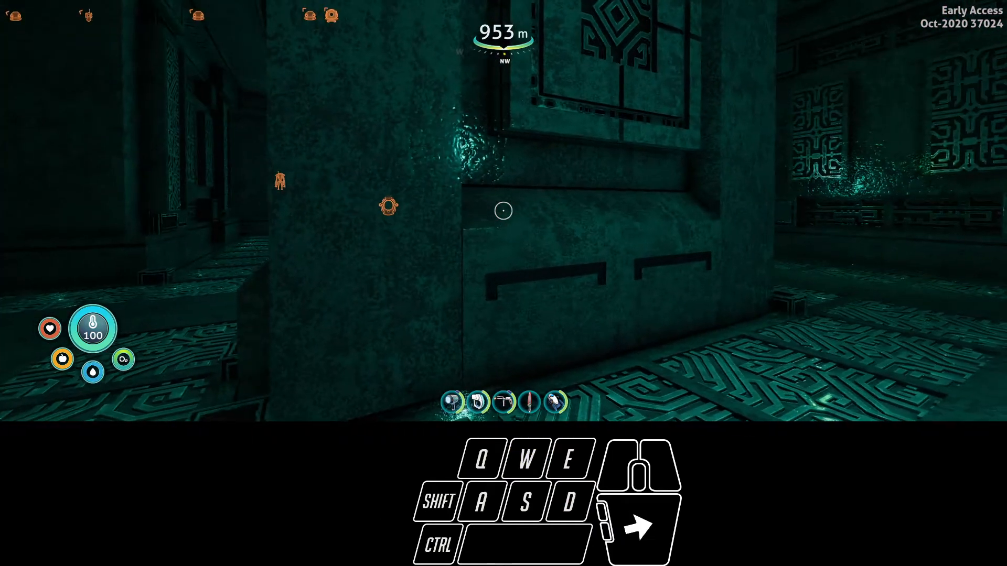
pyautogui.press('w')
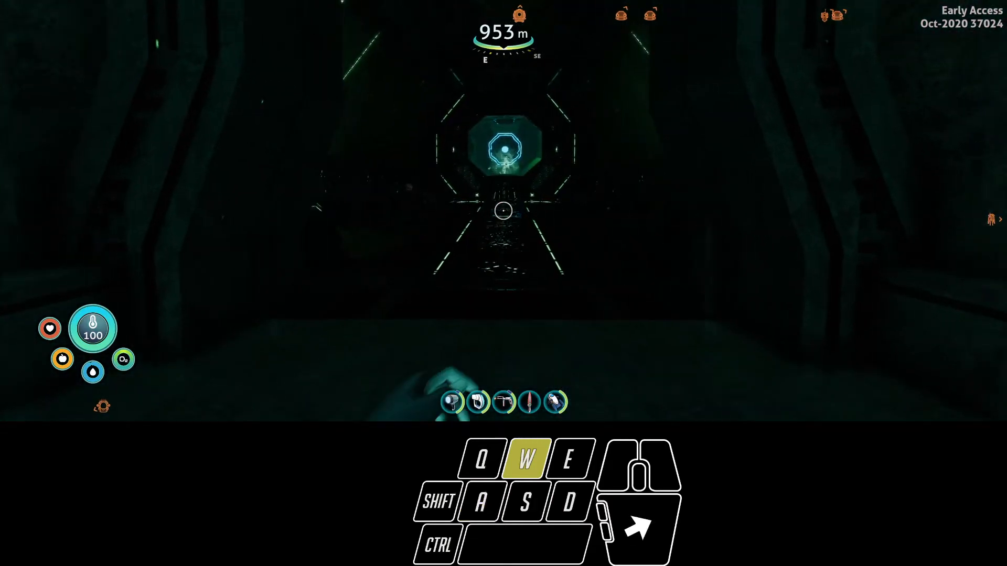
pyautogui.press('w')
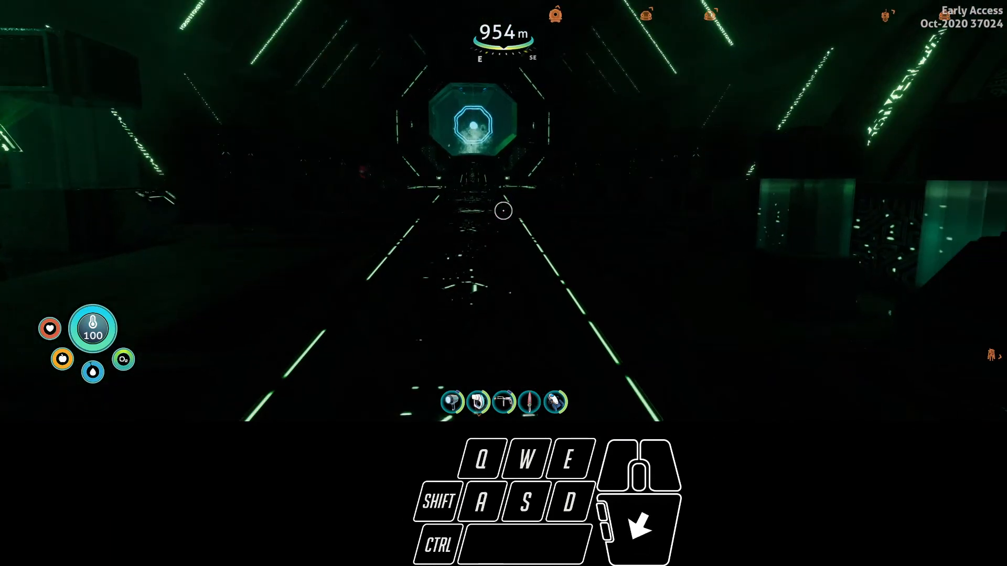
pyautogui.press('w')
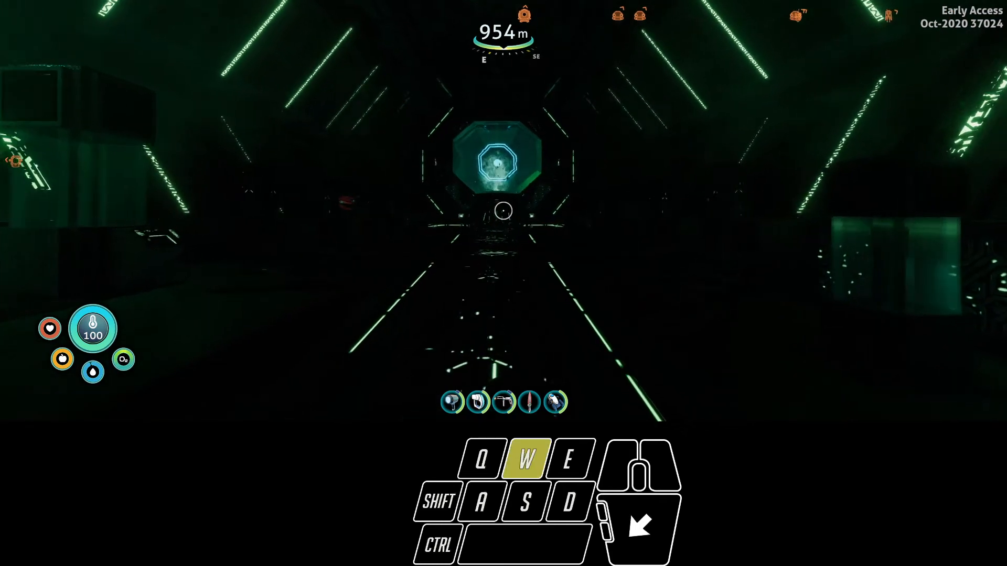
pyautogui.press('w')
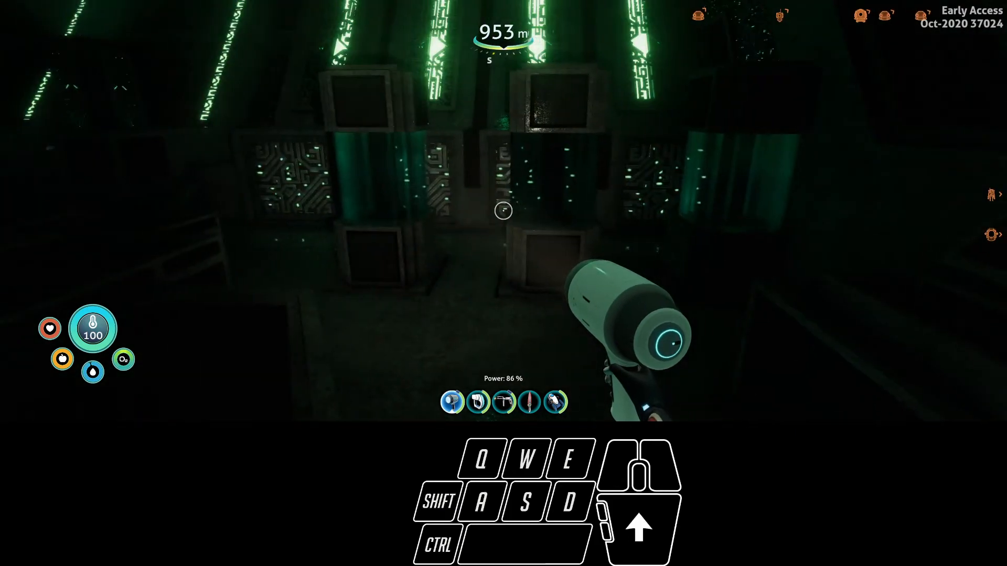
pyautogui.press('w')
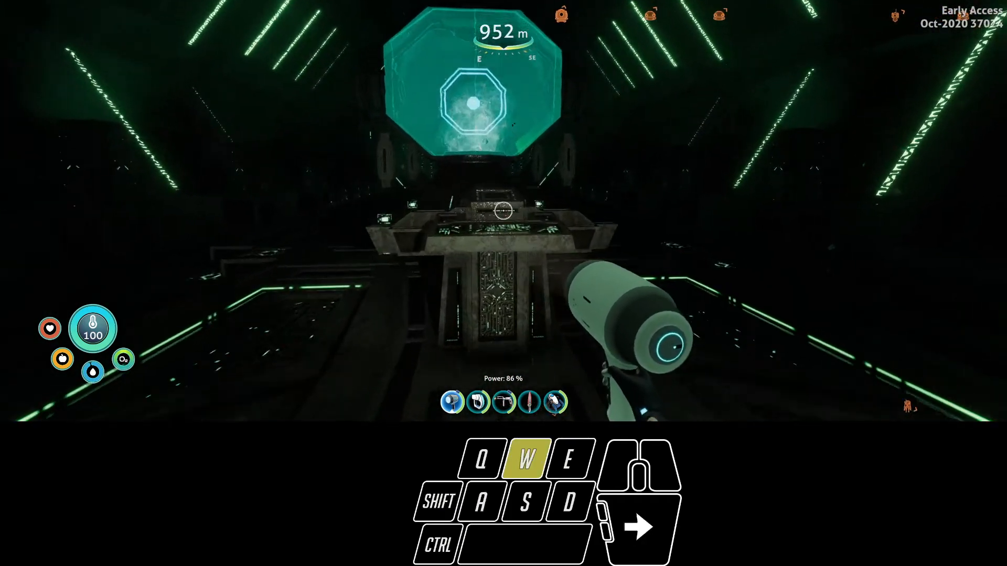
pyautogui.moveTo(504, 211)
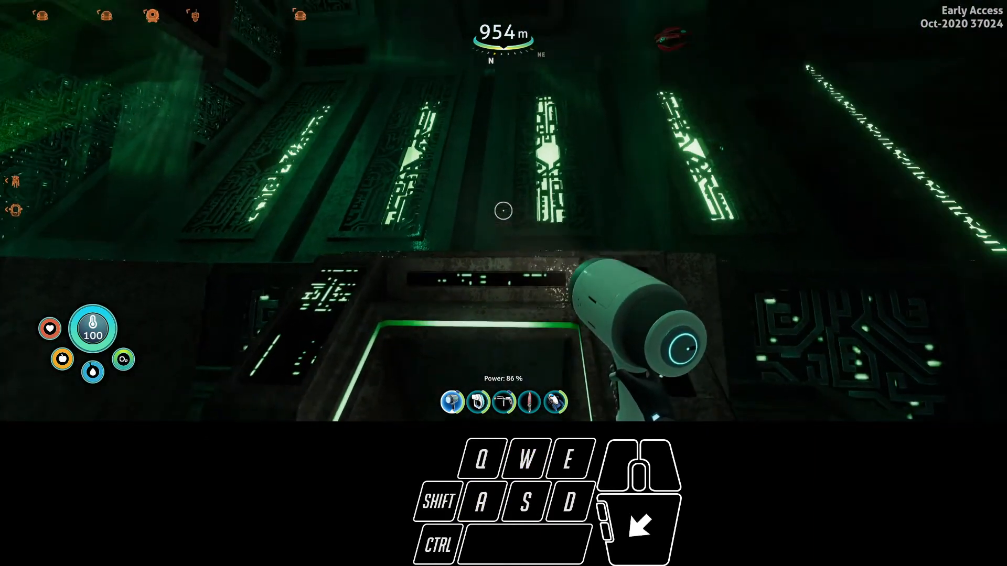
# Open the alien fabricator, view the Architect Skeleton recipe, then close it and turn away
pyautogui.press('a')
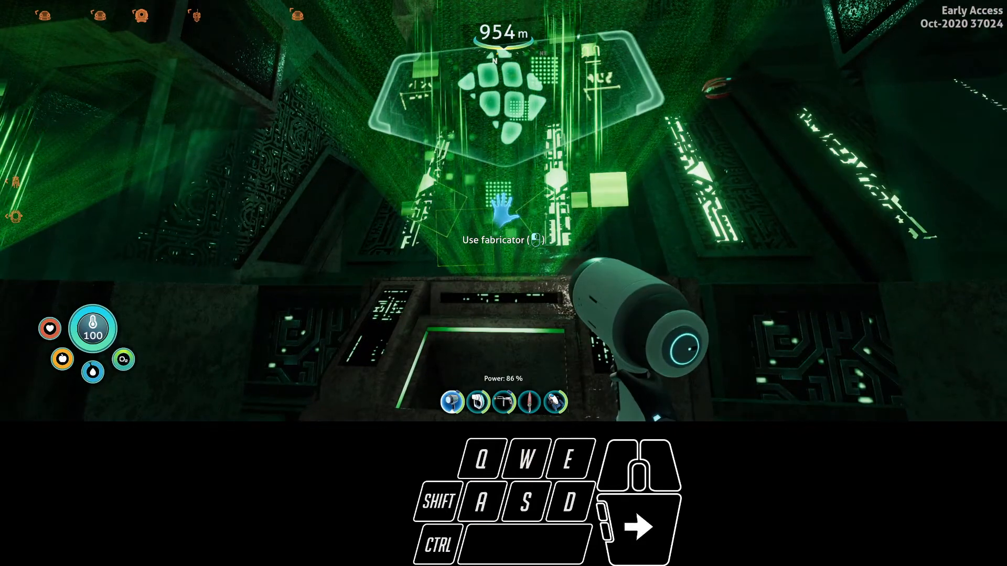
pyautogui.press('a')
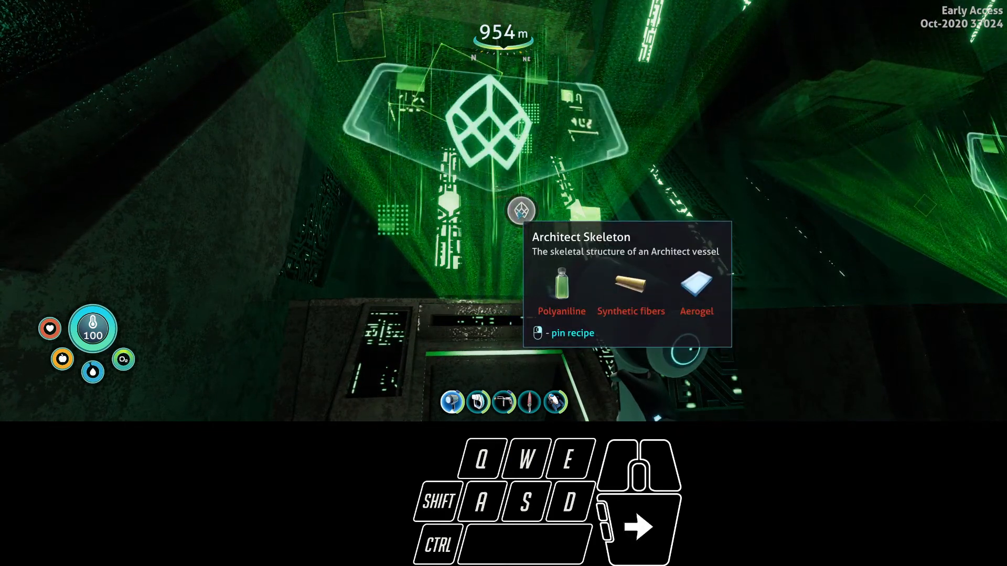
pyautogui.press('w')
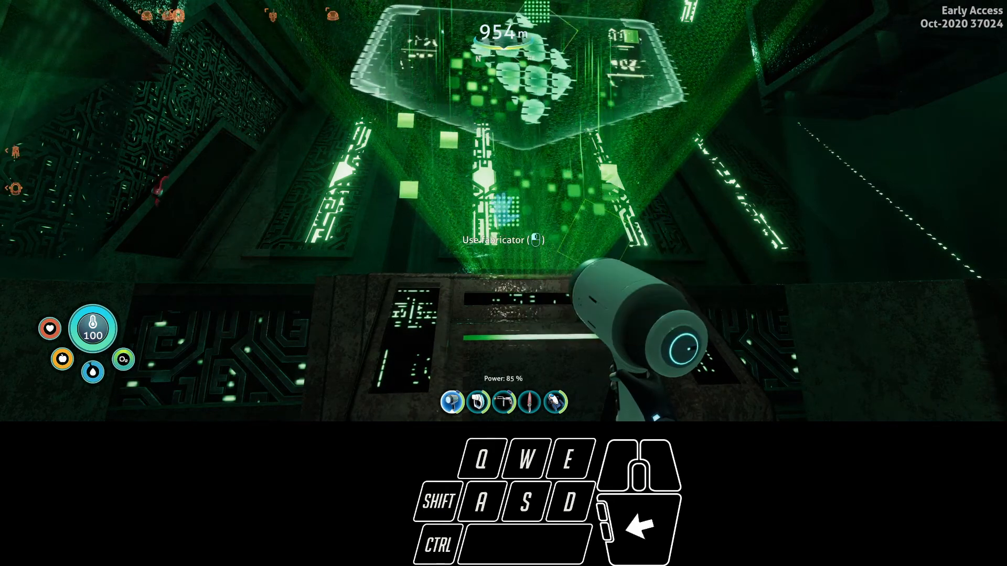
pyautogui.press('w')
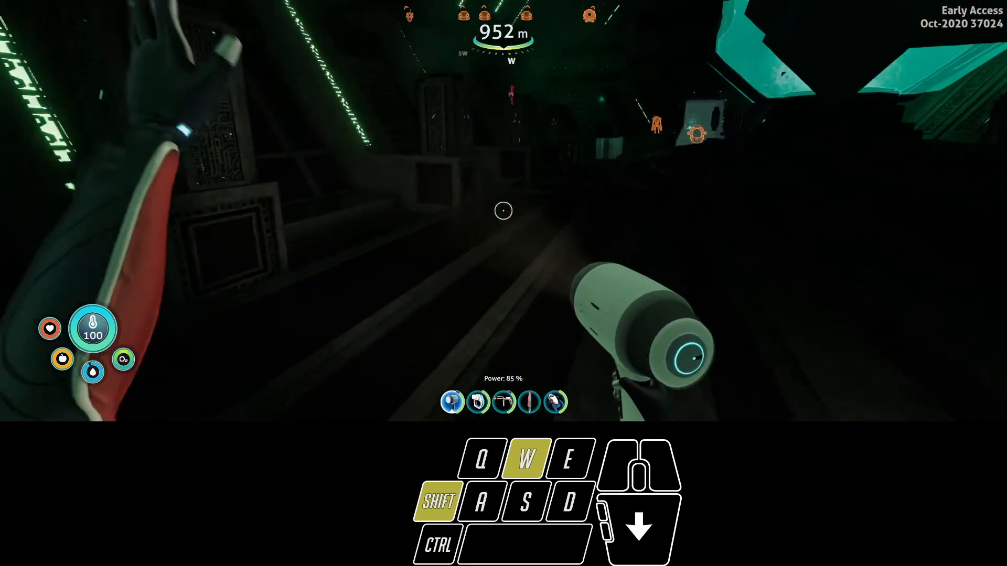
# Sprint back through the dark halls to the entrance facing the green Seatruck
pyautogui.press('d')
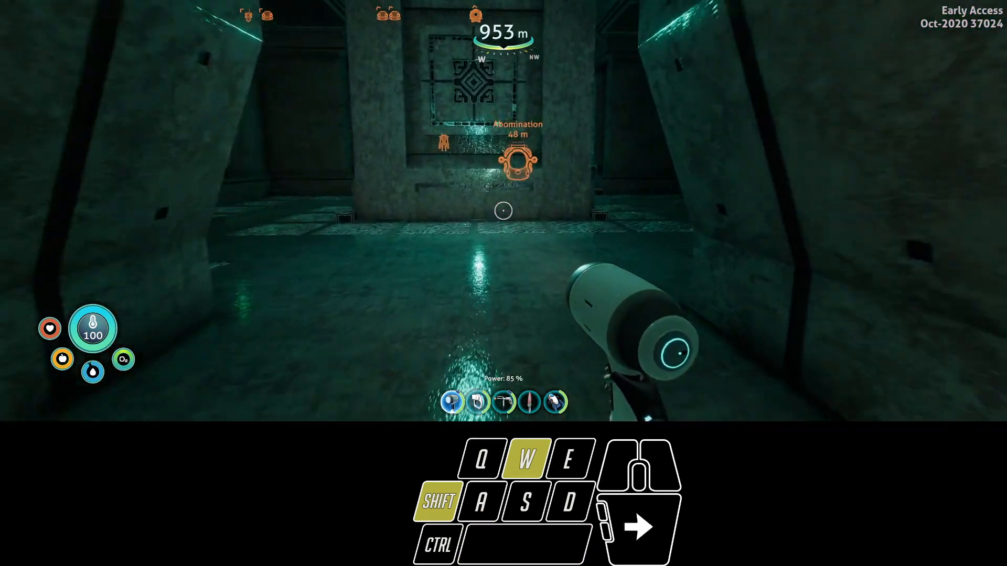
pyautogui.press('w')
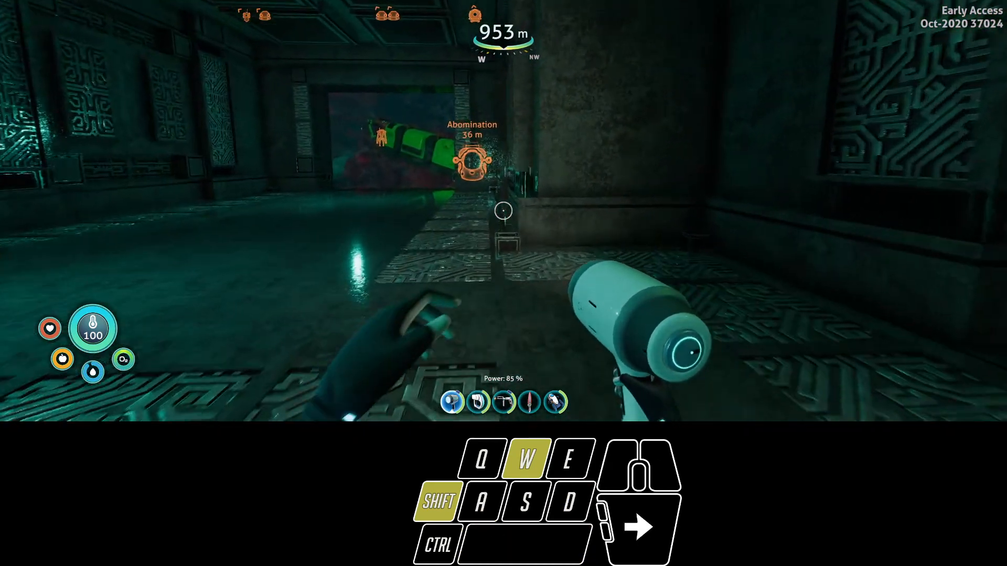
pyautogui.press('w')
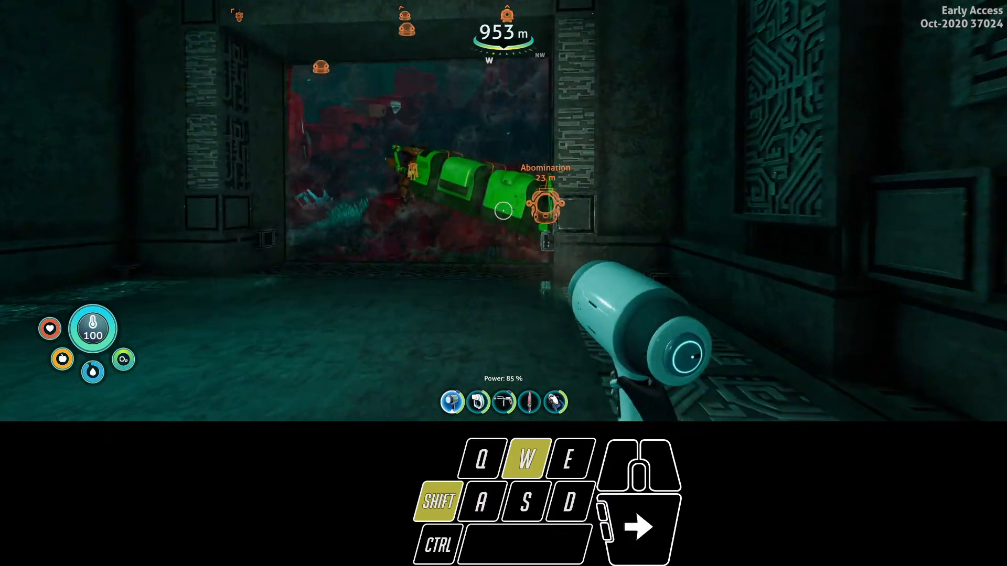